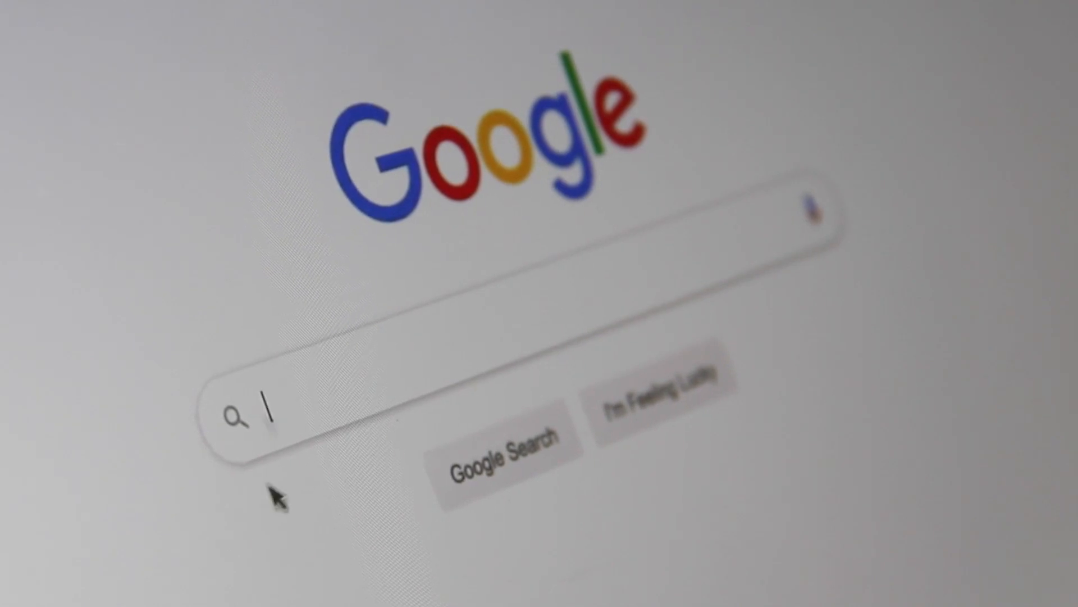
# Search for wix.com and reach the Wix account login page
pyautogui.write('Sea')
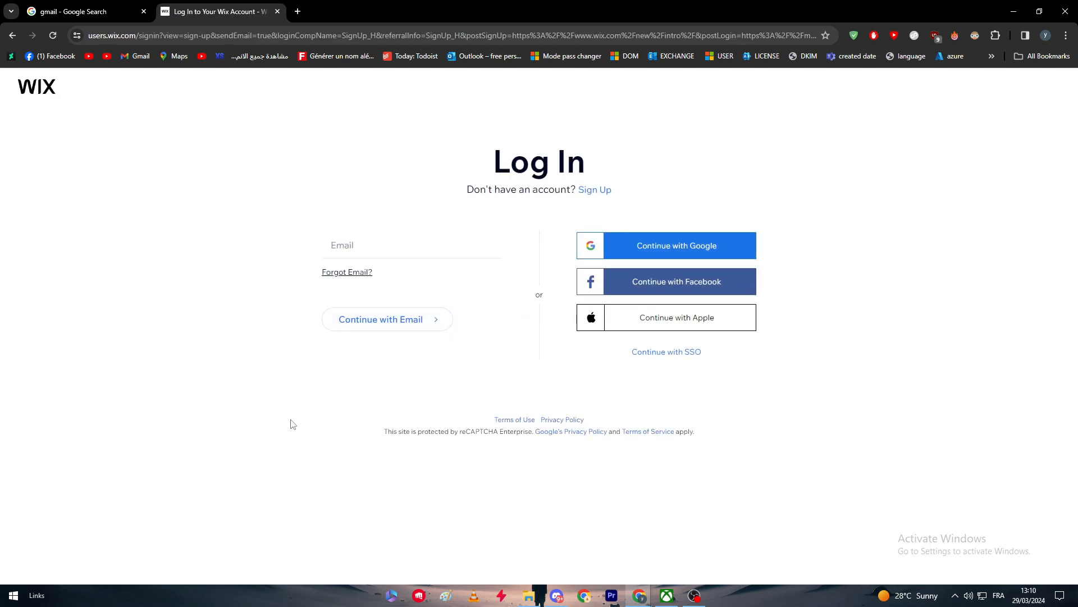
pyautogui.moveTo(675, 400)
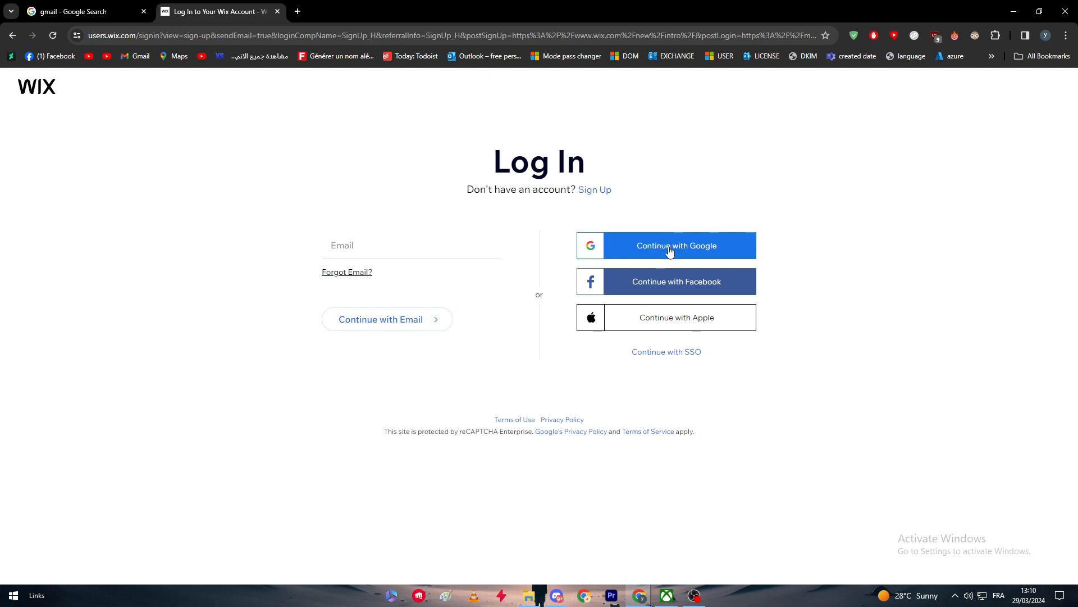
# Sign in with Google and skip the recovery phone prompt to reach My Sites
pyautogui.click(675, 246)
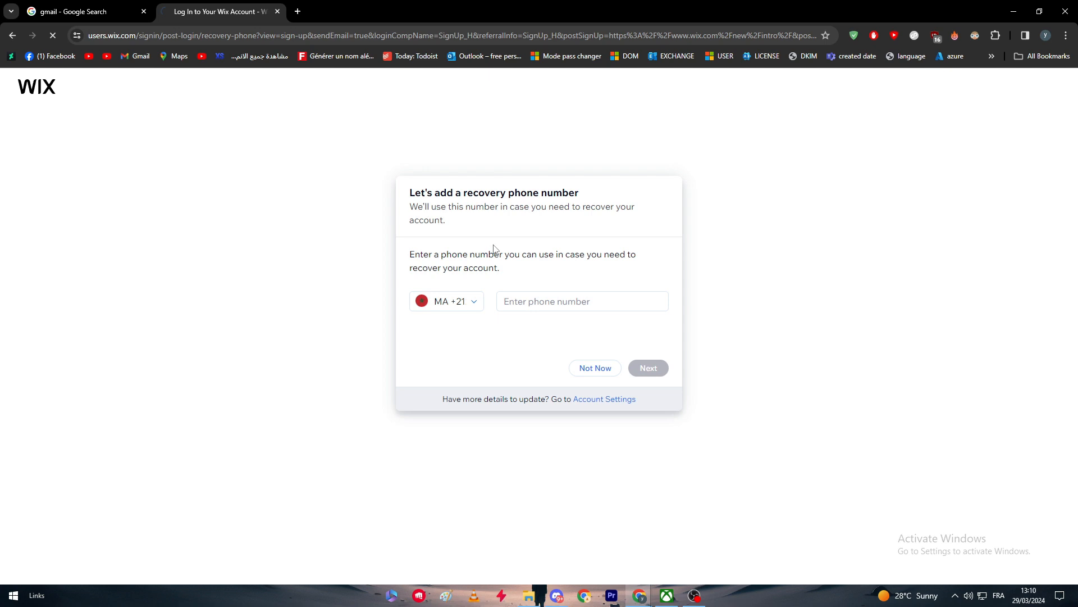
pyautogui.click(594, 369)
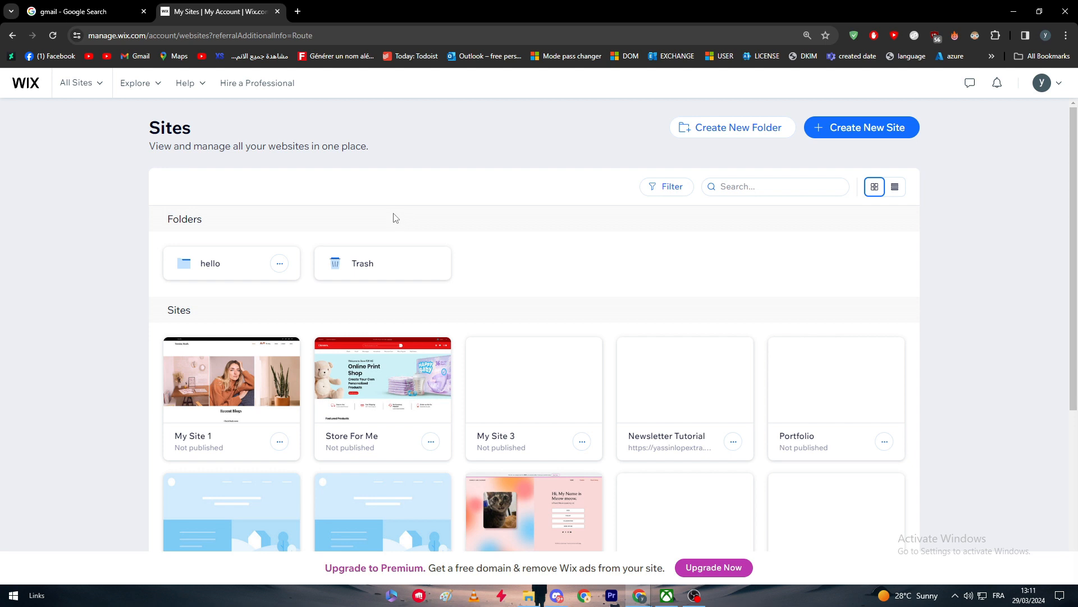
pyautogui.moveTo(418, 181)
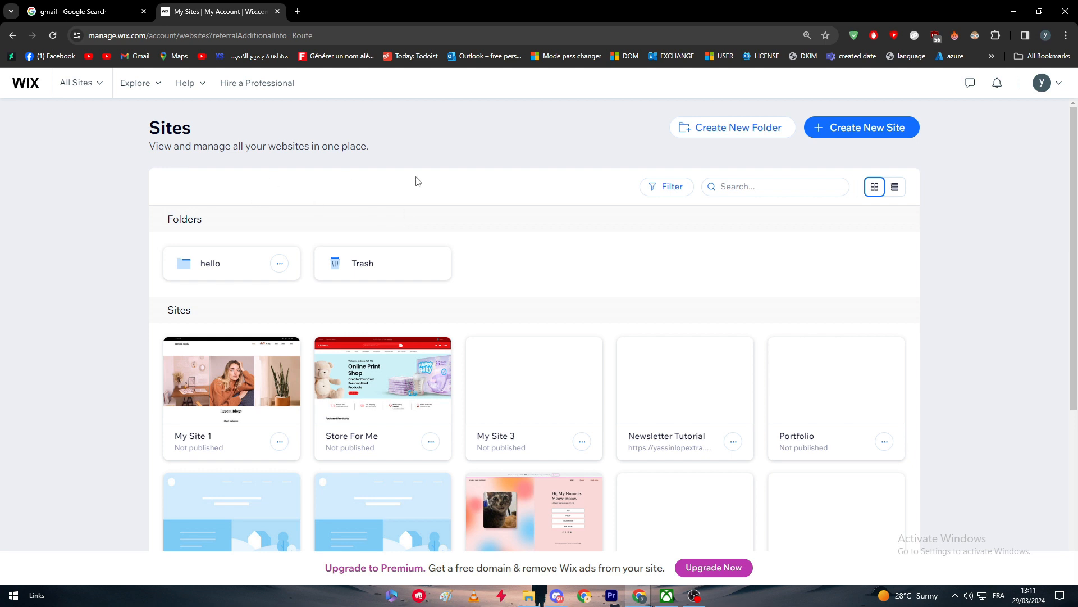
pyautogui.moveTo(503, 200)
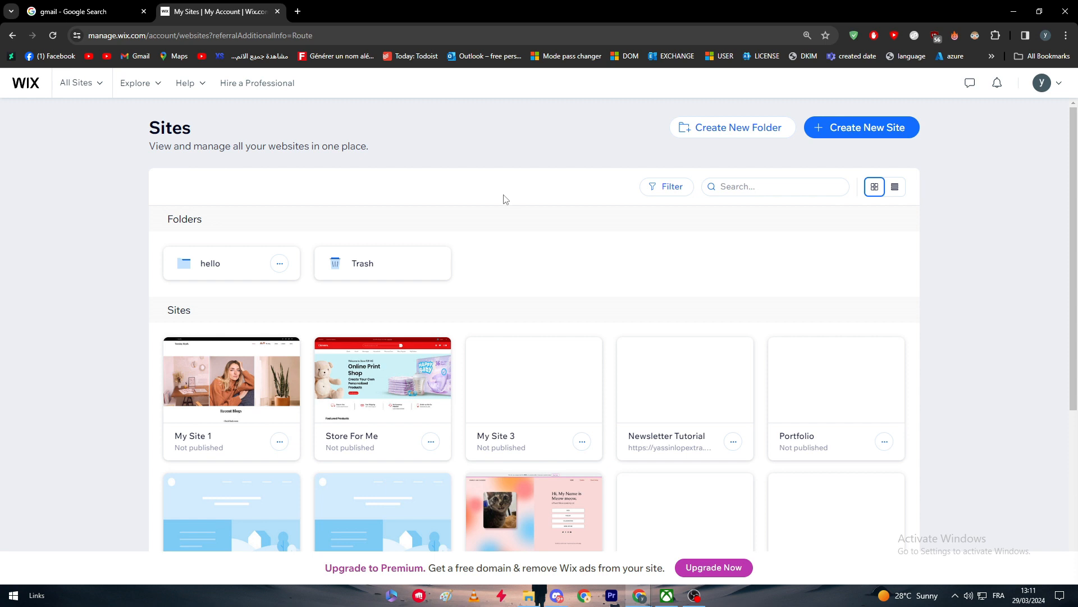
# Open the App Market from the Explore menu and switch to its new tab
pyautogui.click(135, 82)
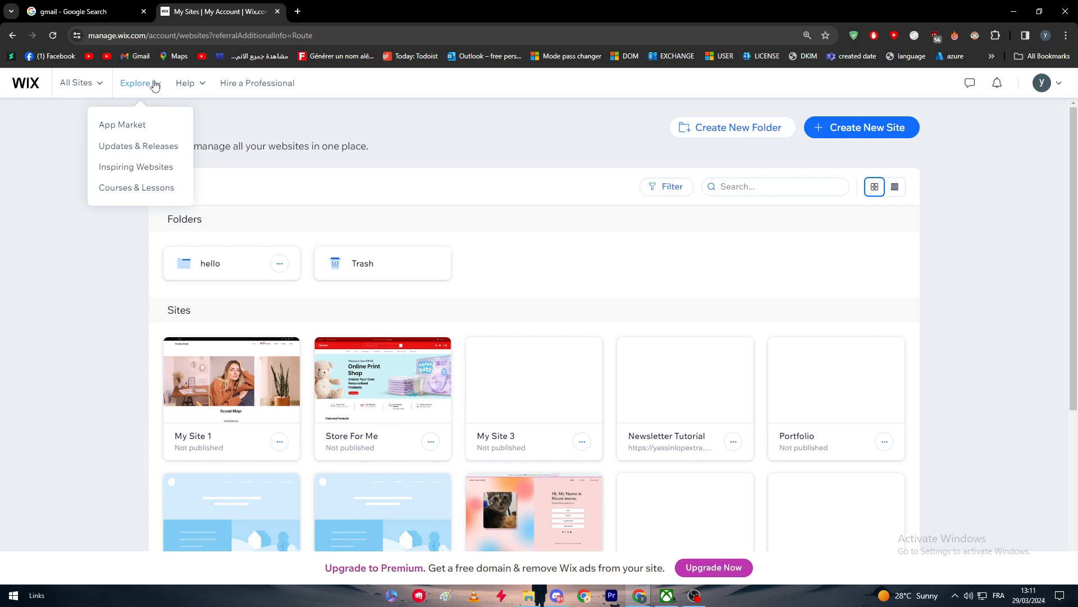
pyautogui.click(121, 125)
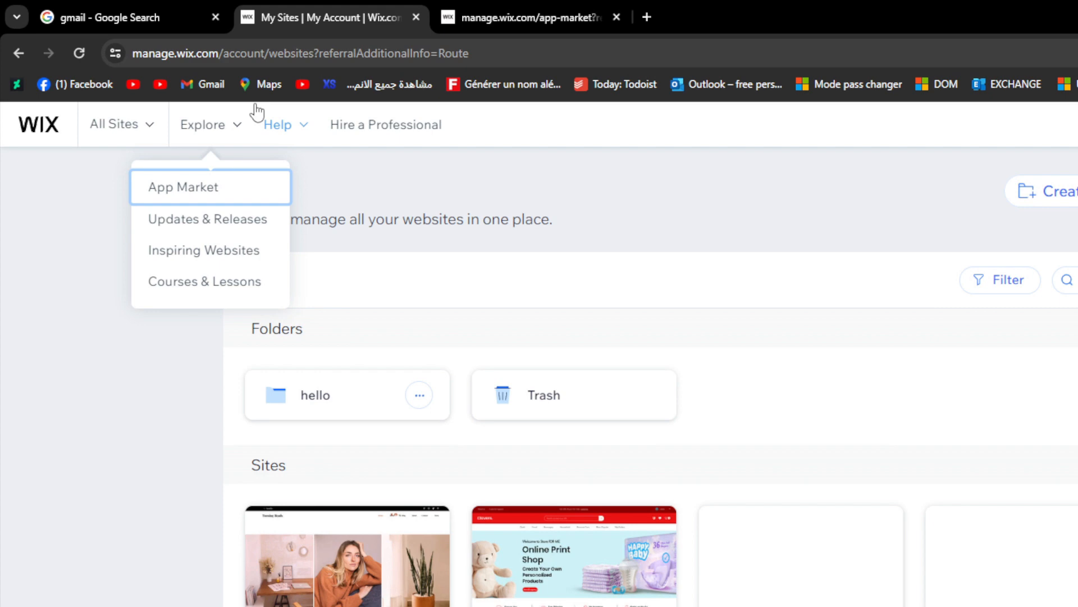
pyautogui.click(182, 186)
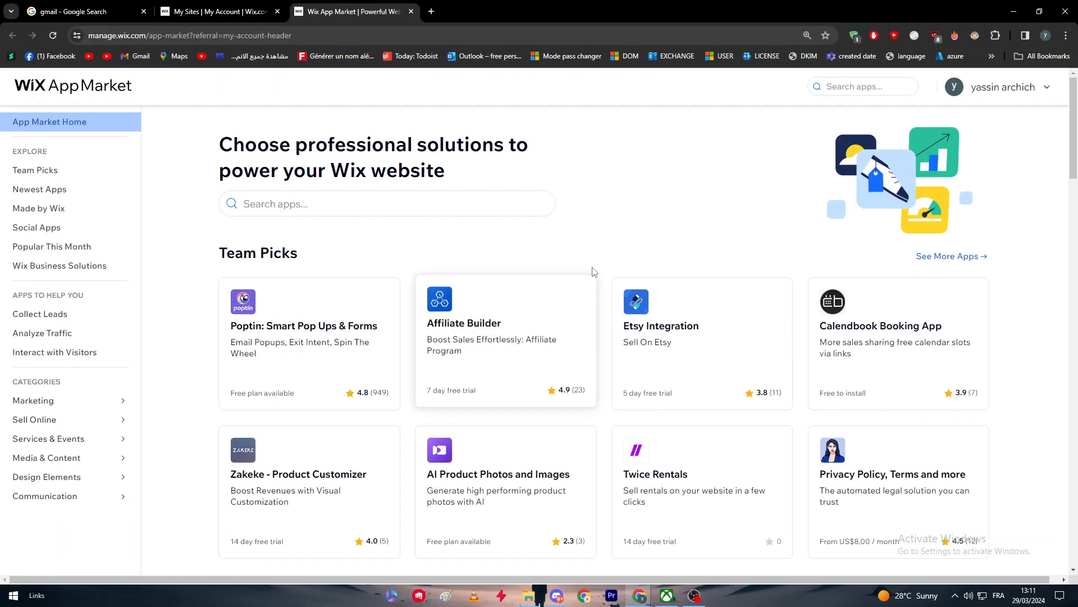
# Search the App Market for 'GMAIL' and open the Send Emails via Gmail / Google app
pyautogui.click(387, 203)
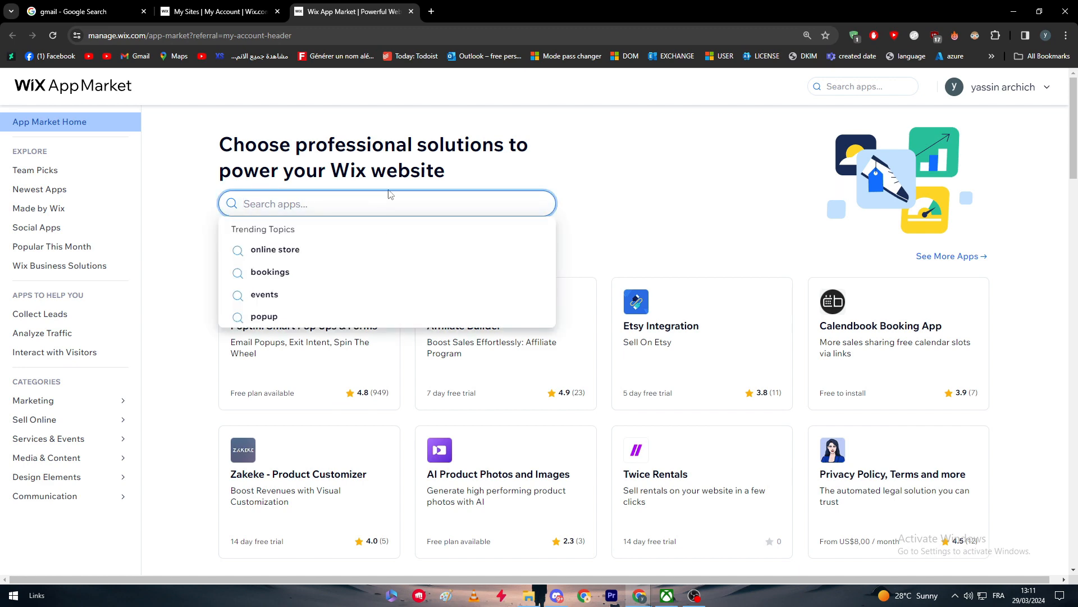
pyautogui.write('GOOGLE')
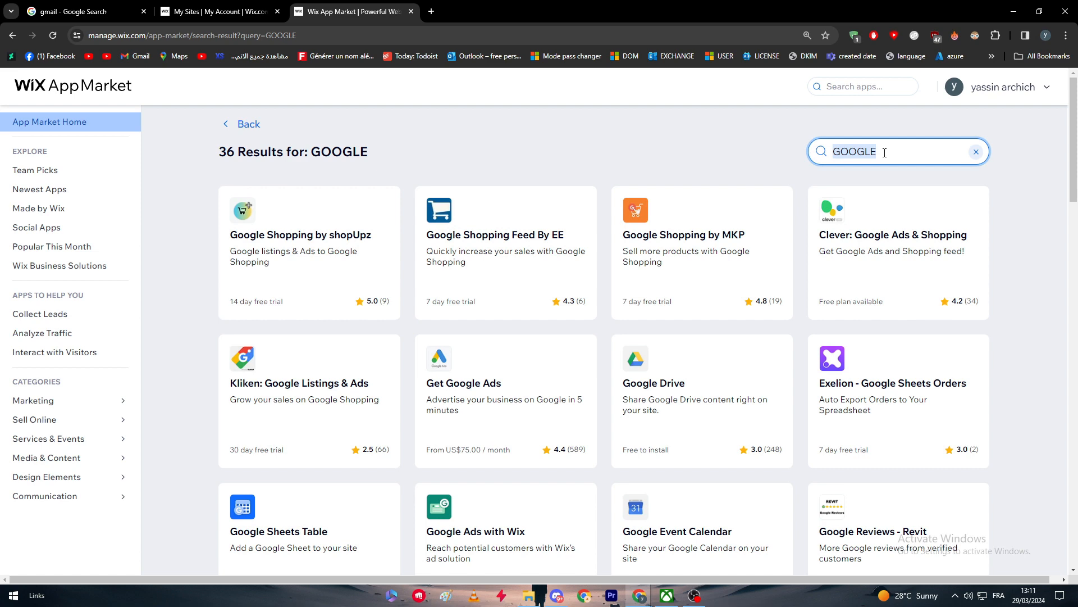
pyautogui.write('GMAIL')
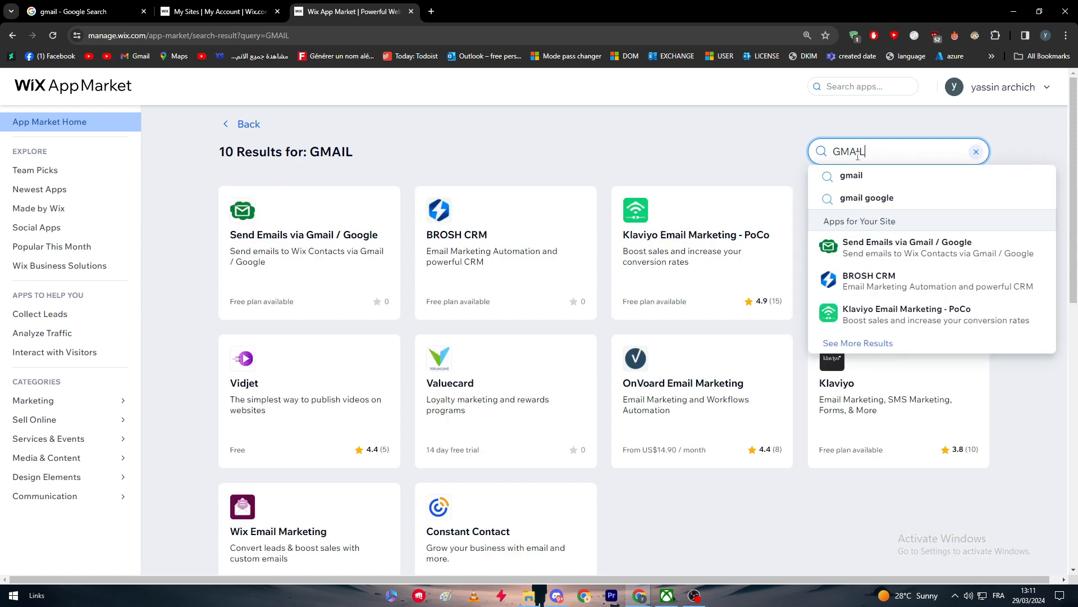
pyautogui.click(453, 283)
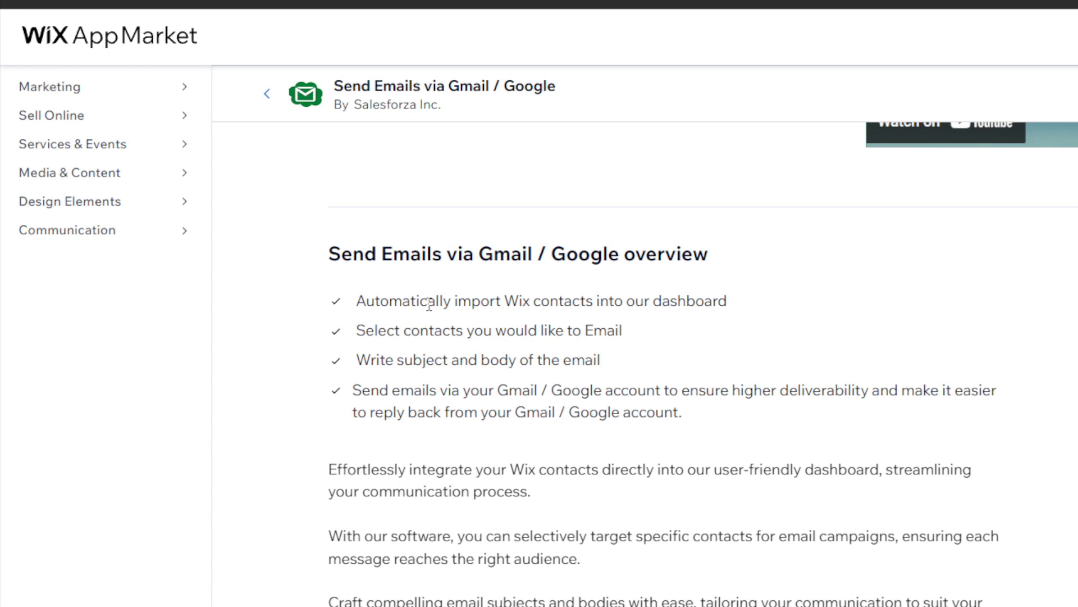
# Expand the app's full description and scroll through its Free, Starter and Professional pricing plans
pyautogui.scroll(-3)
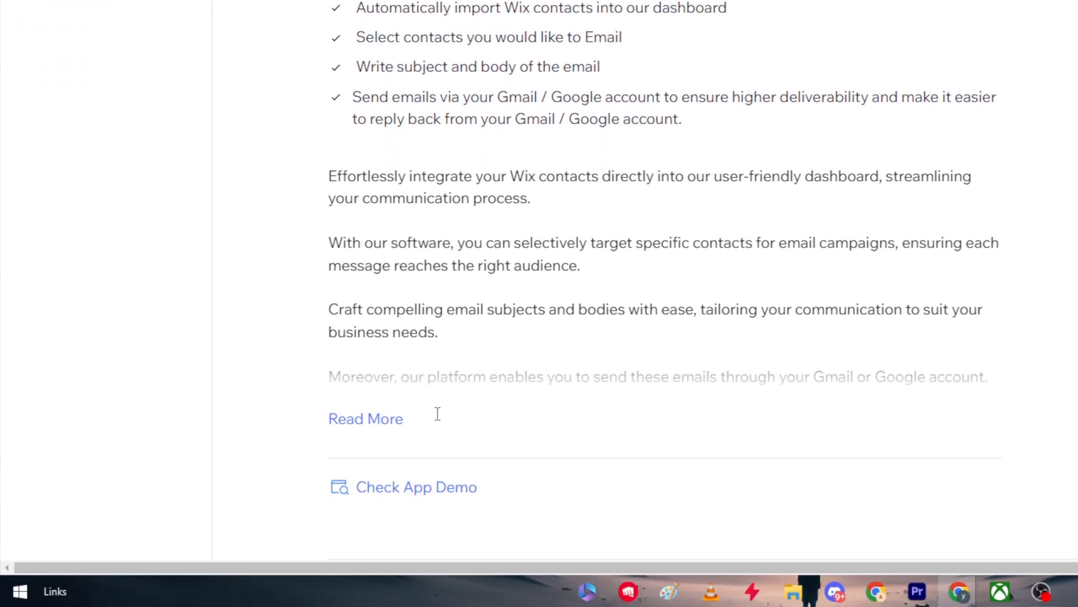
pyautogui.click(365, 417)
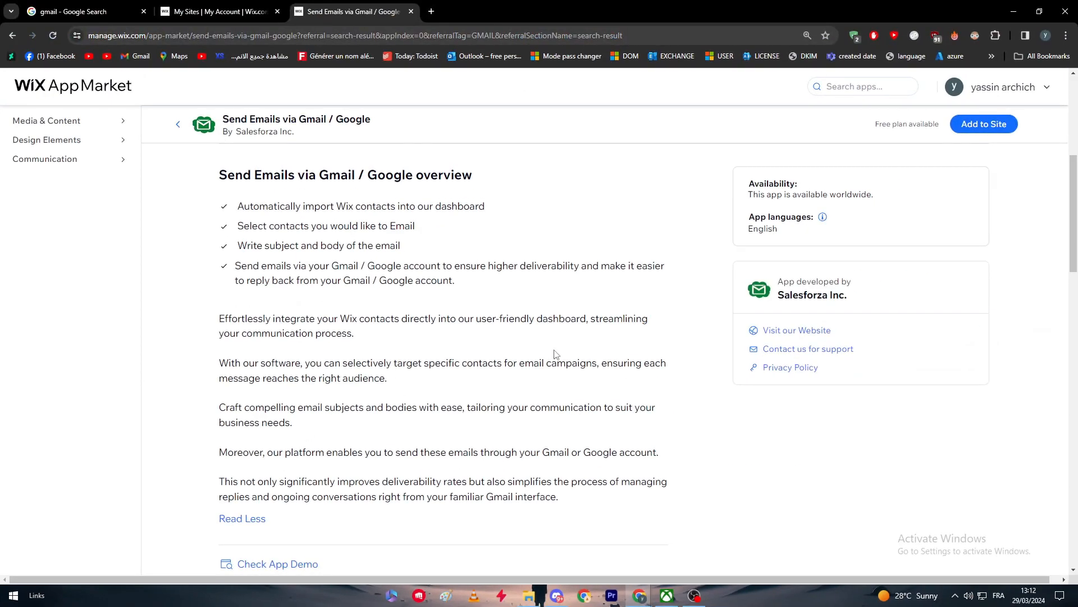
pyautogui.scroll(-3)
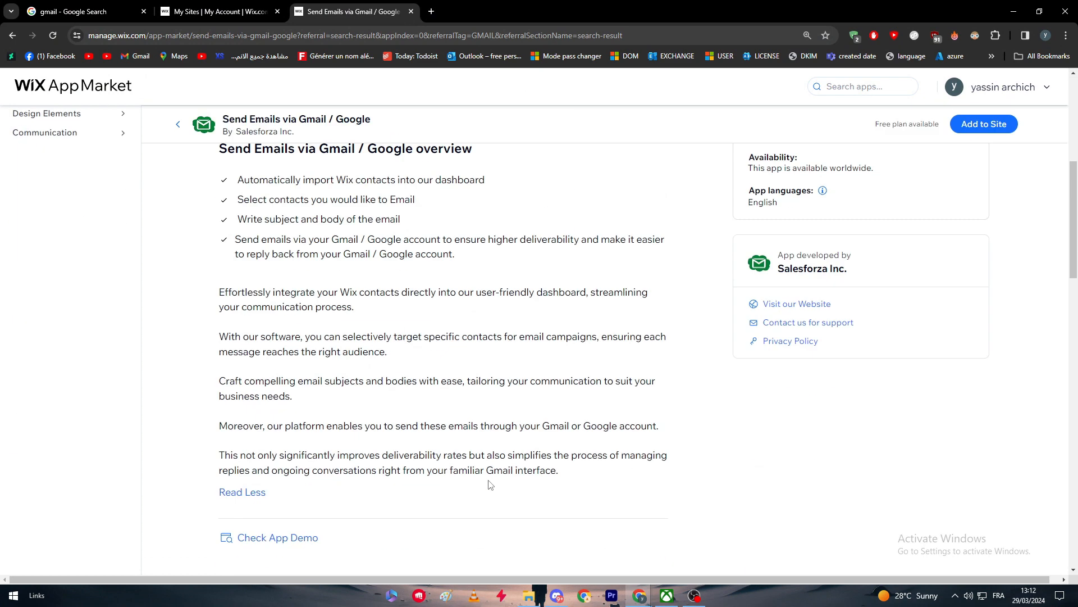
pyautogui.scroll(-3)
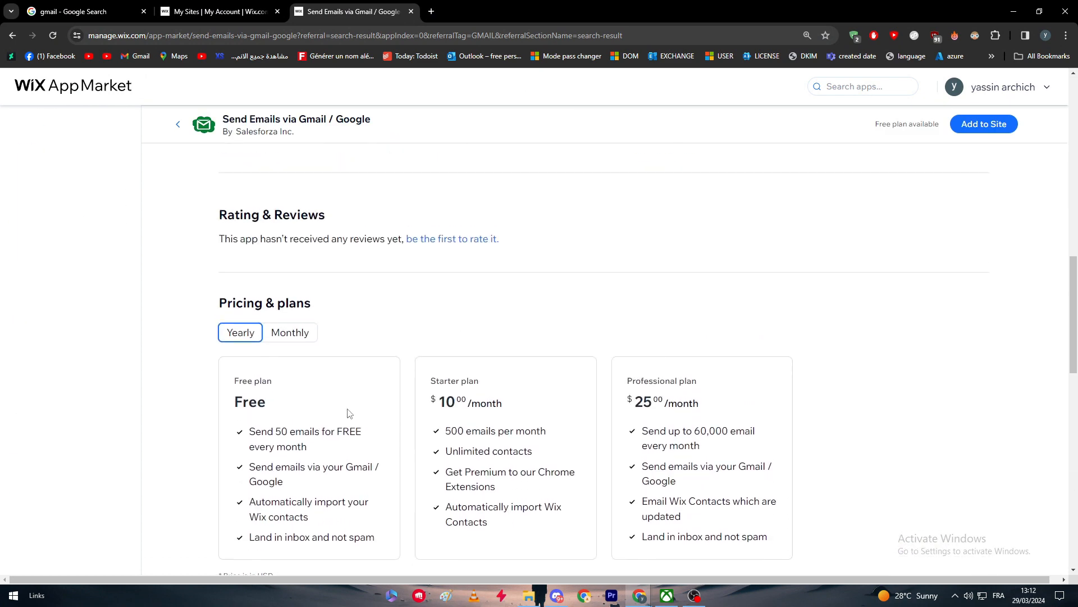
pyautogui.scroll(-3)
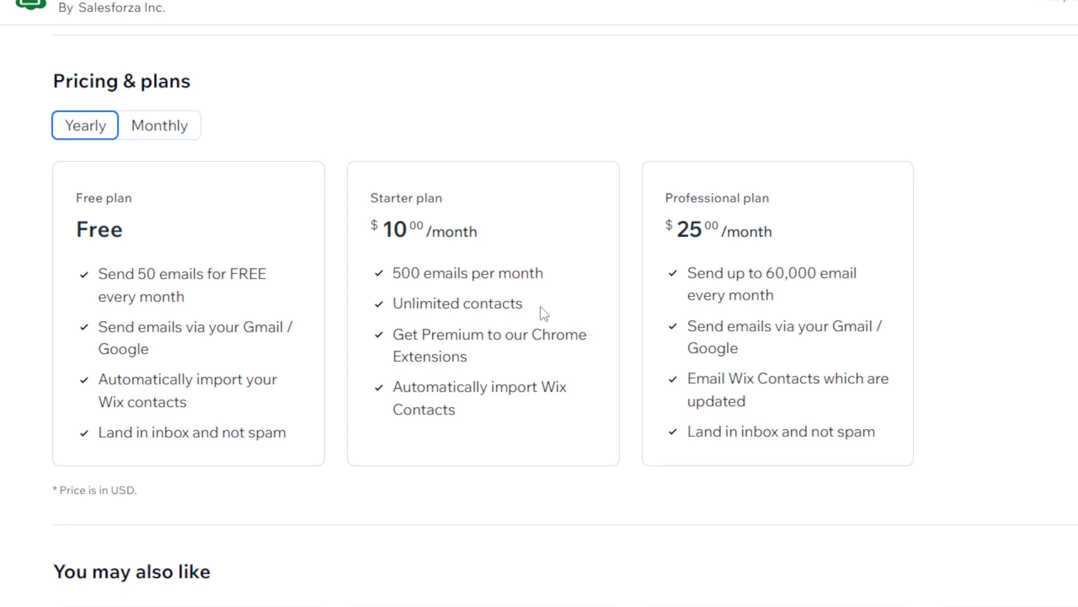
pyautogui.scroll(-3)
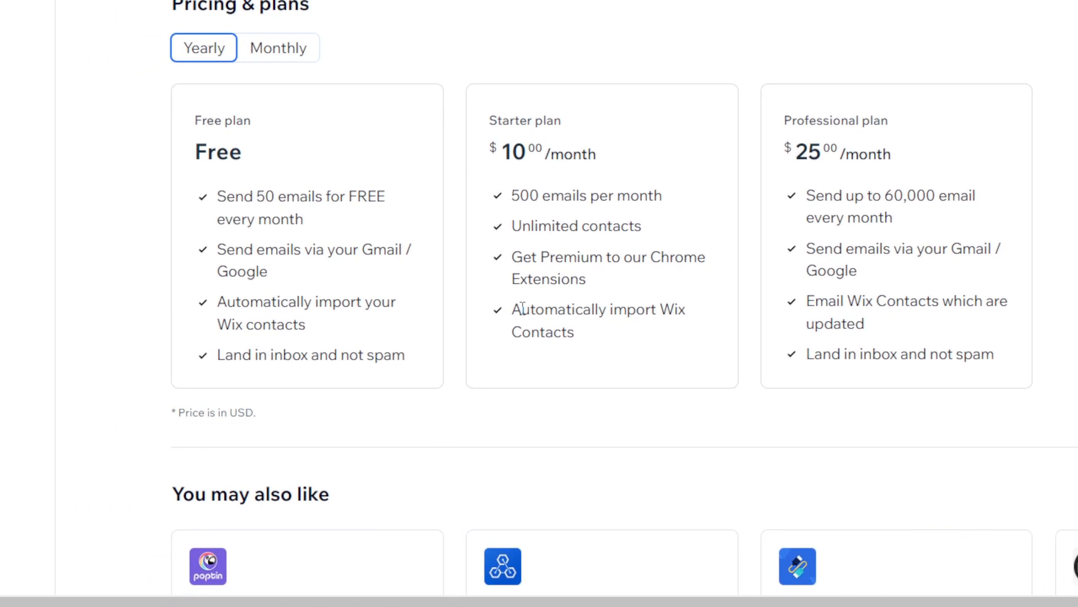
pyautogui.scroll(-3)
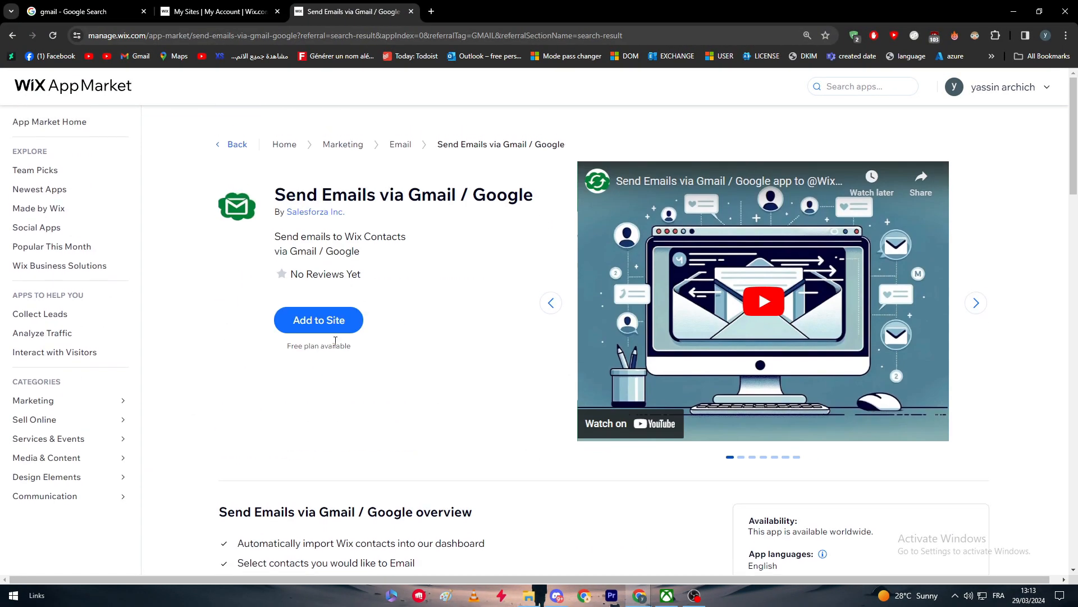
# Add the Gmail app to My Site 1, agreeing to its requested permissions
pyautogui.click(318, 320)
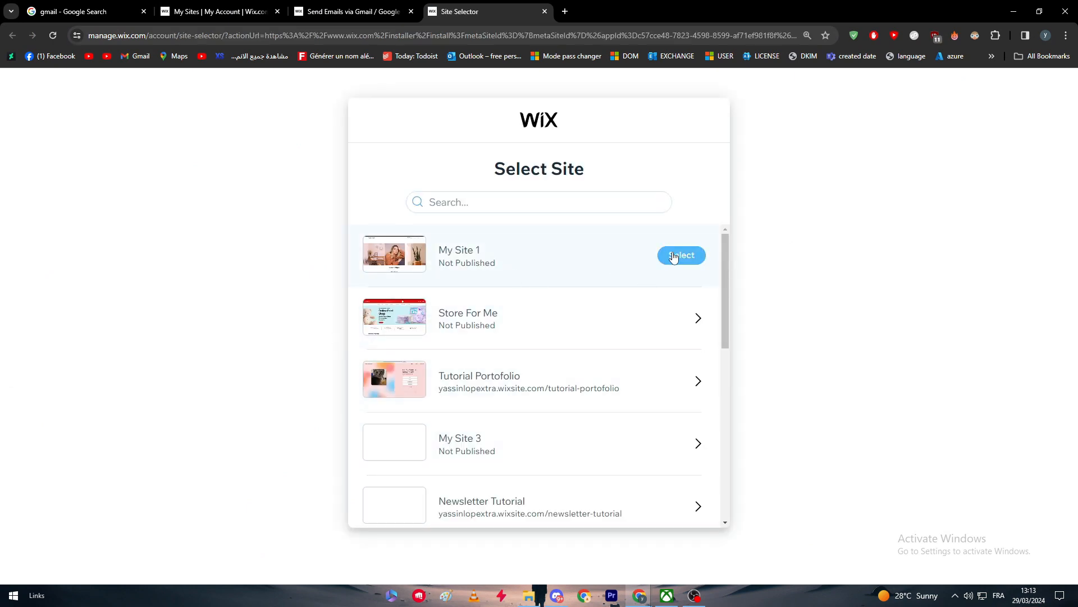
pyautogui.moveTo(592, 265)
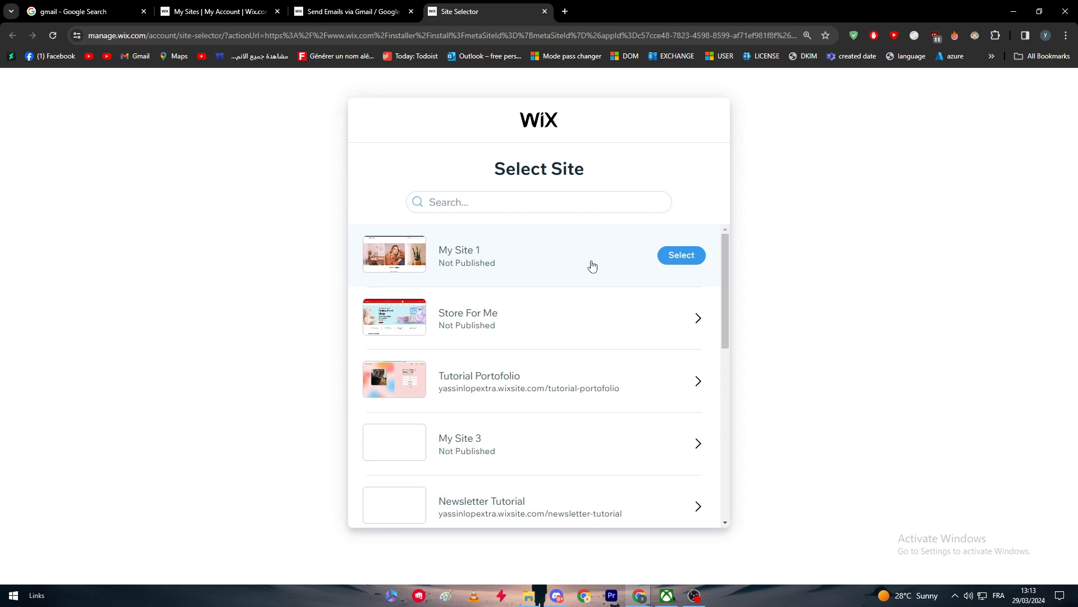
pyautogui.click(680, 255)
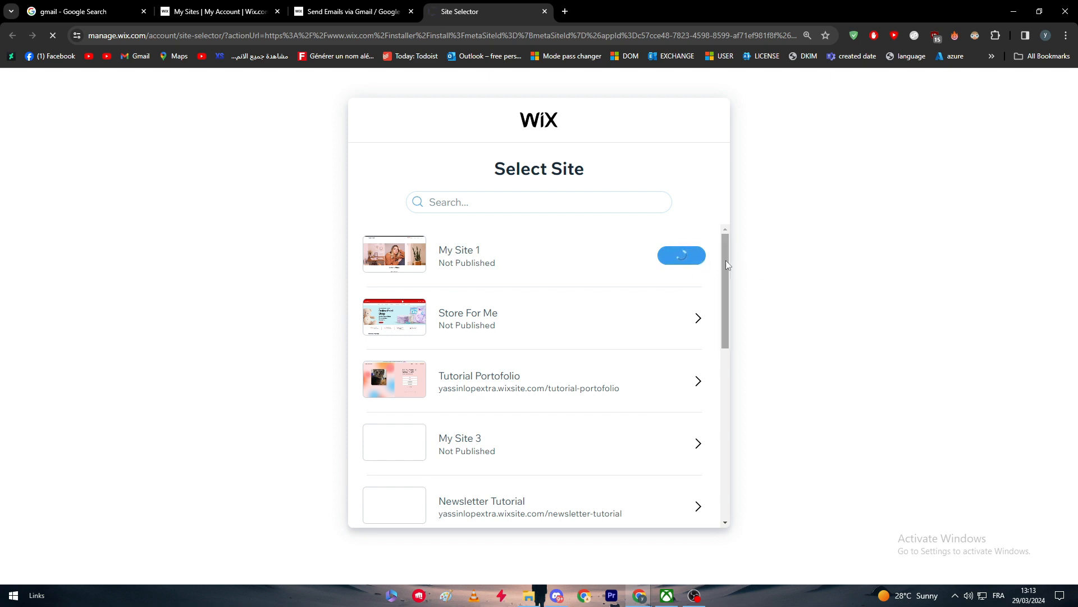
pyautogui.moveTo(605, 275)
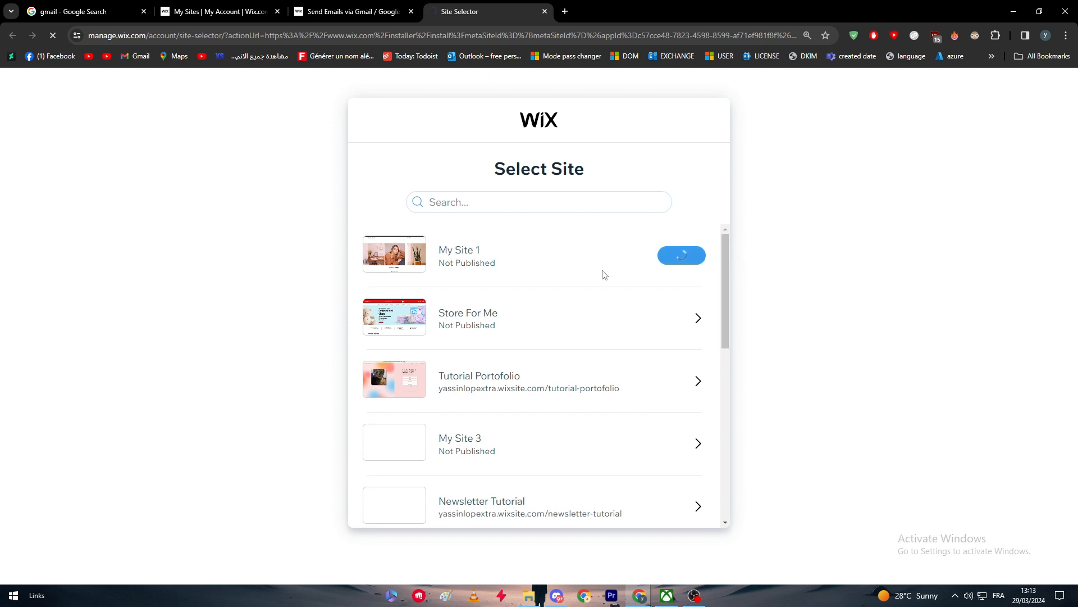
pyautogui.click(681, 255)
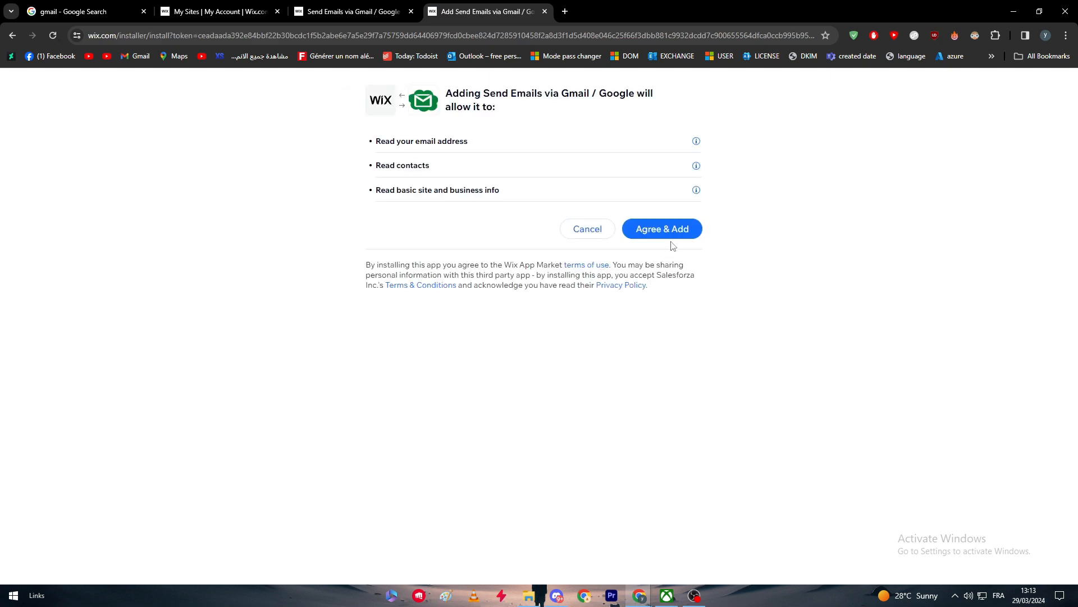
pyautogui.click(660, 228)
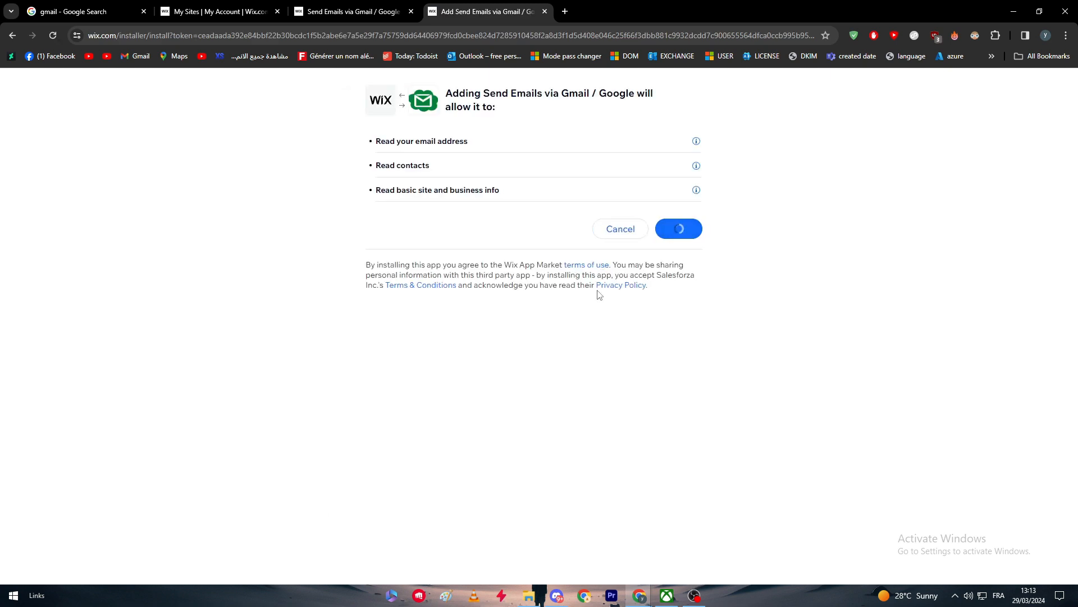
pyautogui.click(678, 228)
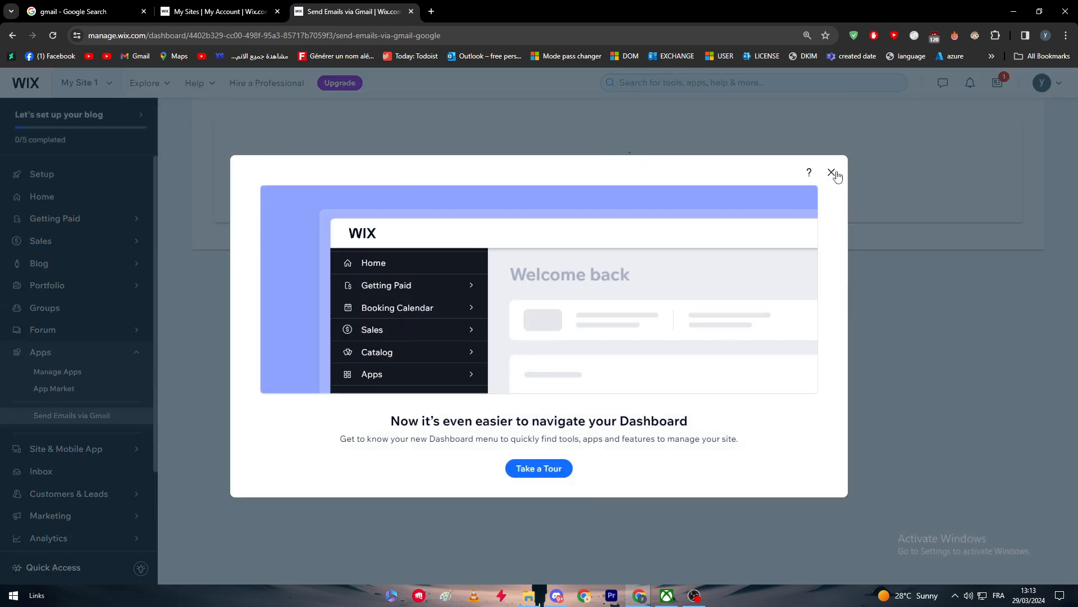
# Dismiss the 'easier to navigate your Dashboard' welcome pop-up
pyautogui.click(832, 173)
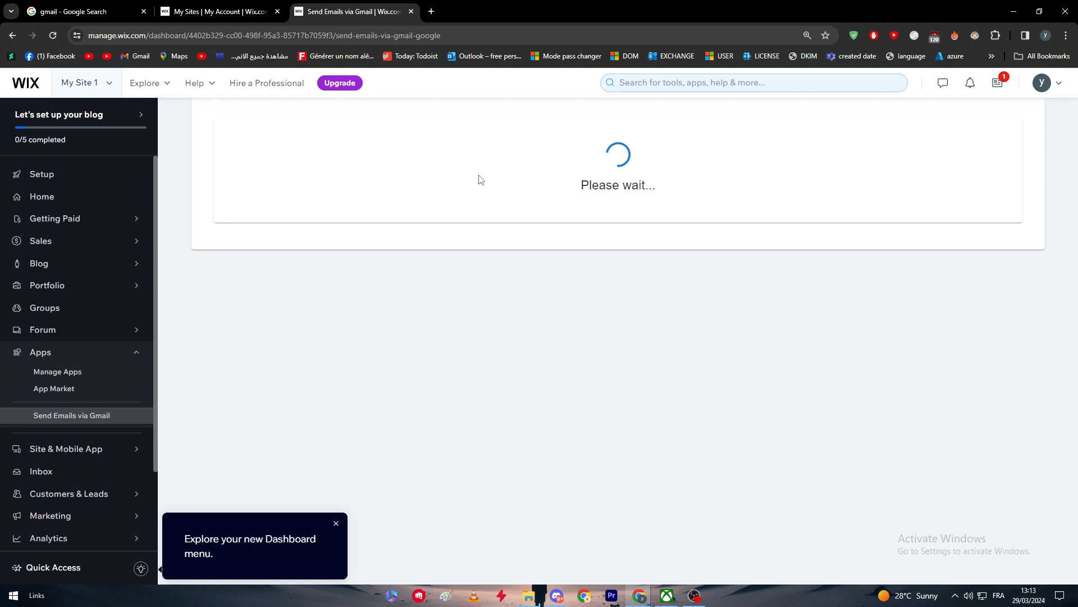
pyautogui.moveTo(58, 372)
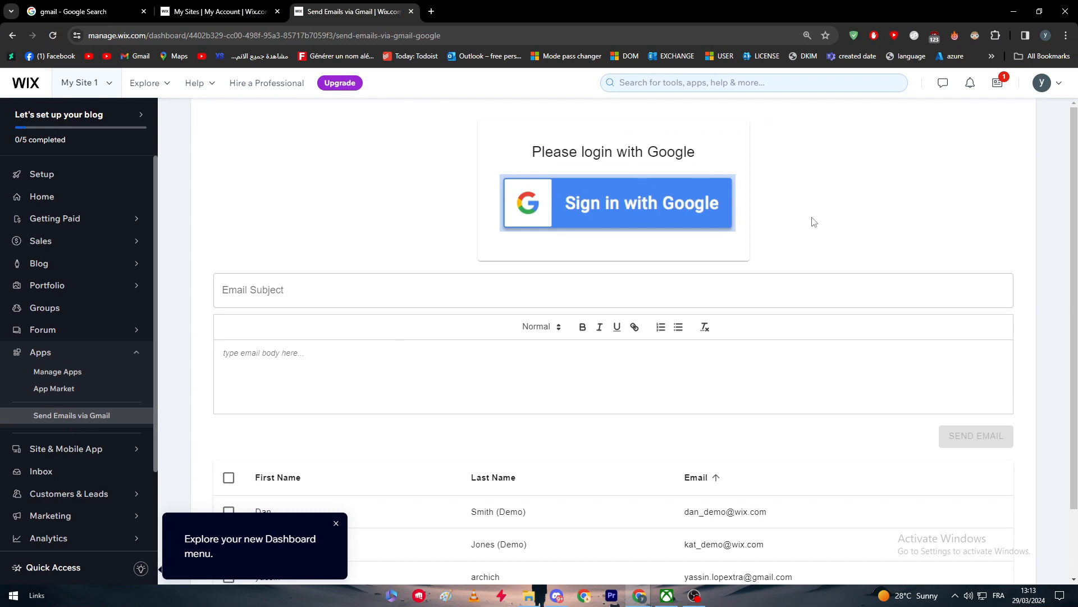
pyautogui.moveTo(622, 197)
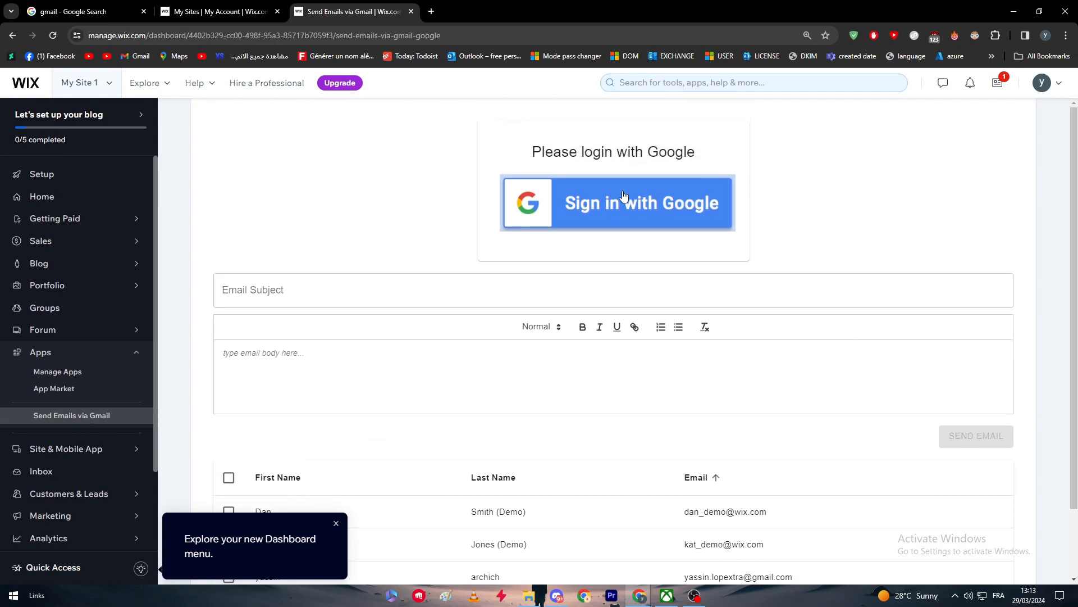
pyautogui.moveTo(598, 170)
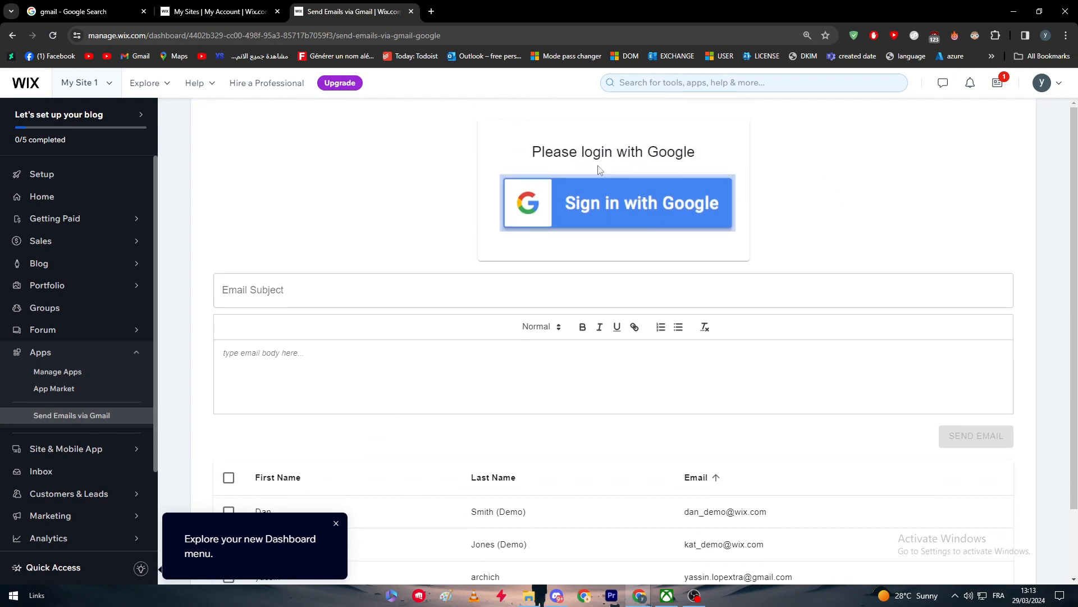
# Start Google sign-in, choose an account and continue to SalesForza
pyautogui.click(617, 203)
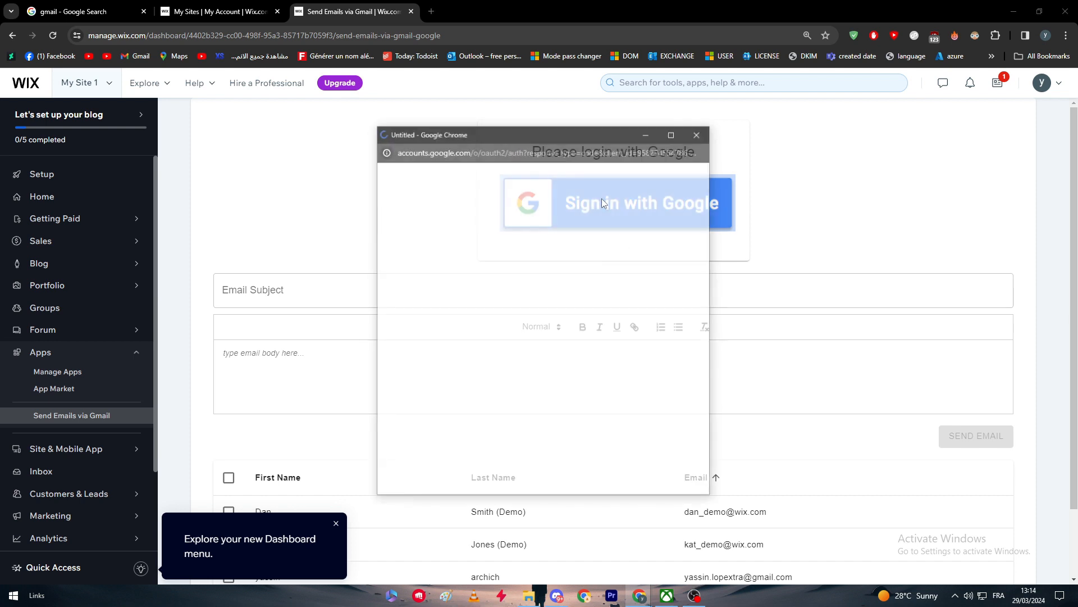
pyautogui.click(617, 202)
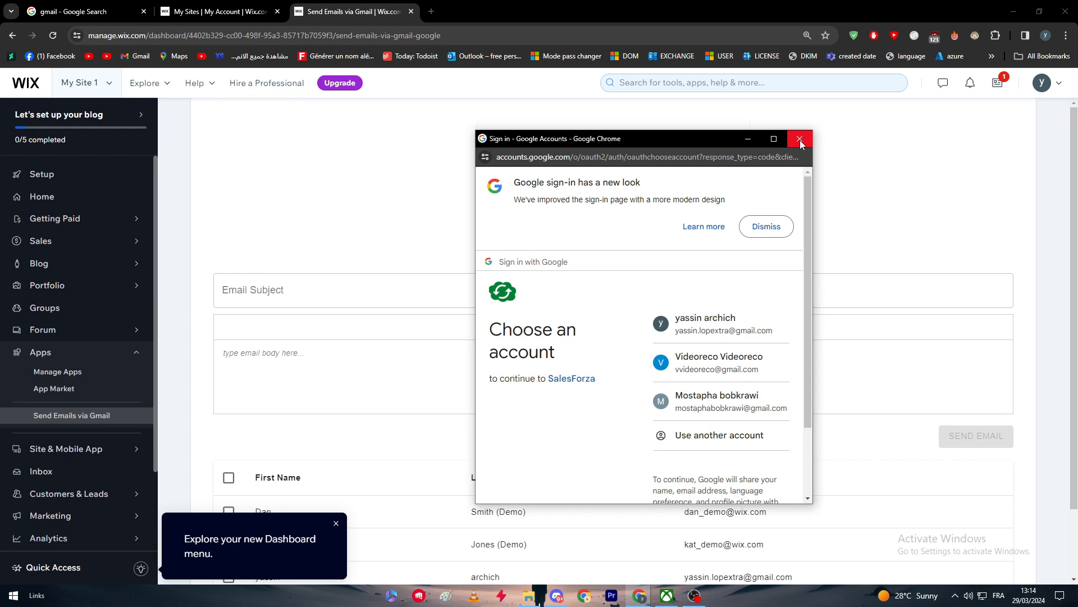
pyautogui.moveTo(800, 140)
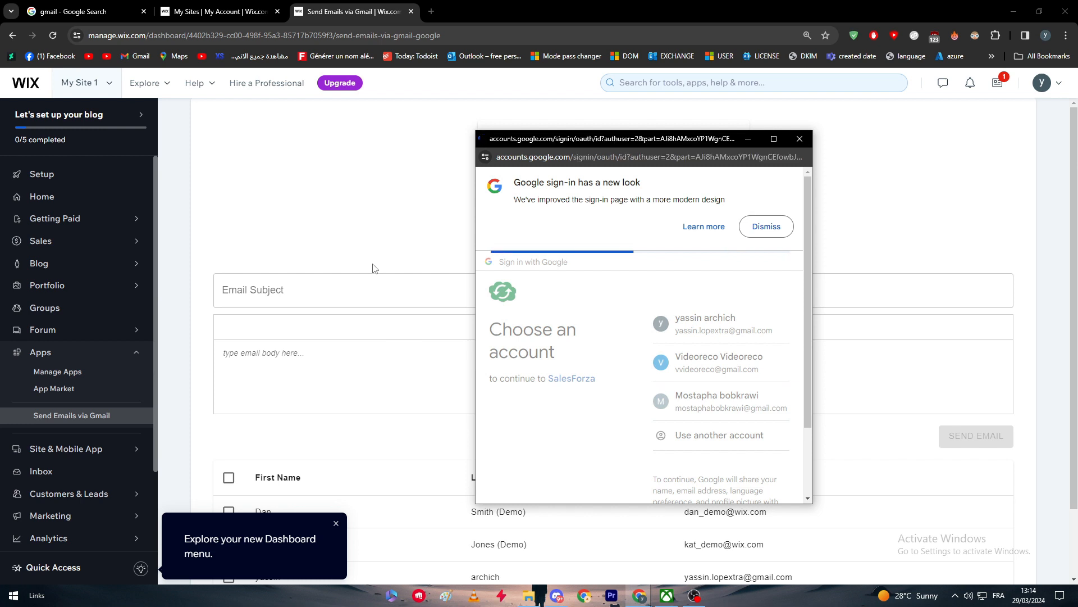
pyautogui.click(720, 401)
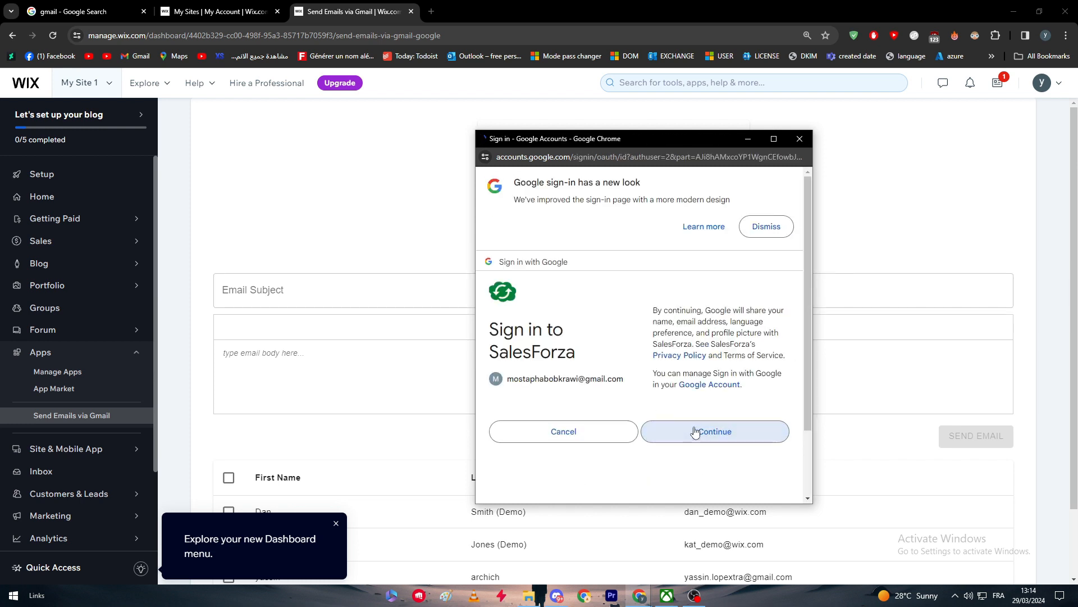
pyautogui.click(714, 432)
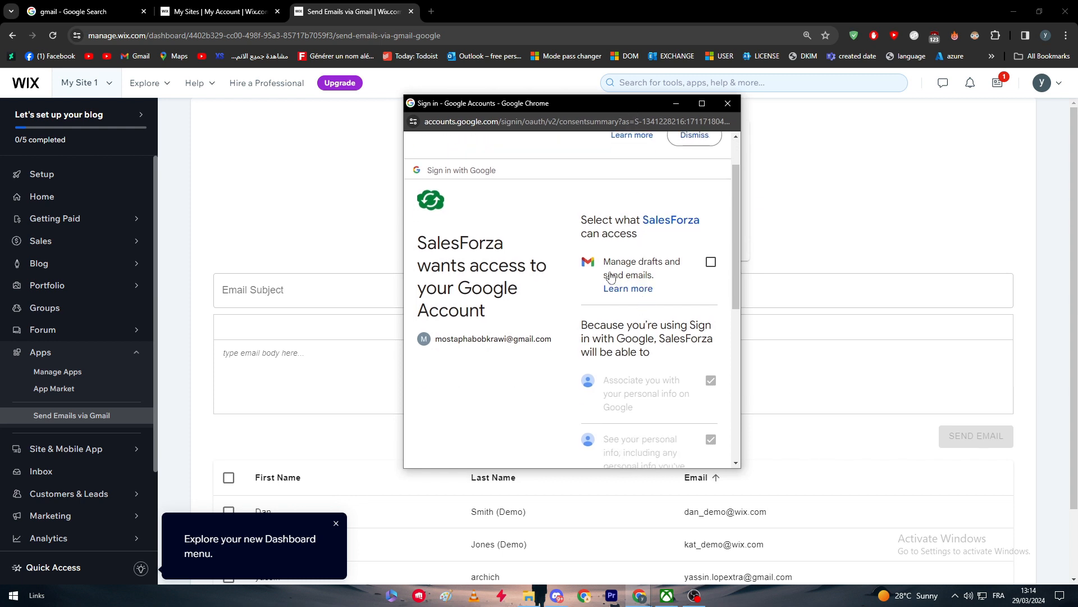
# Scroll through SalesForza's consent screen and approve its access to finish signing in
pyautogui.moveTo(604, 219); pyautogui.dragTo(630, 219)
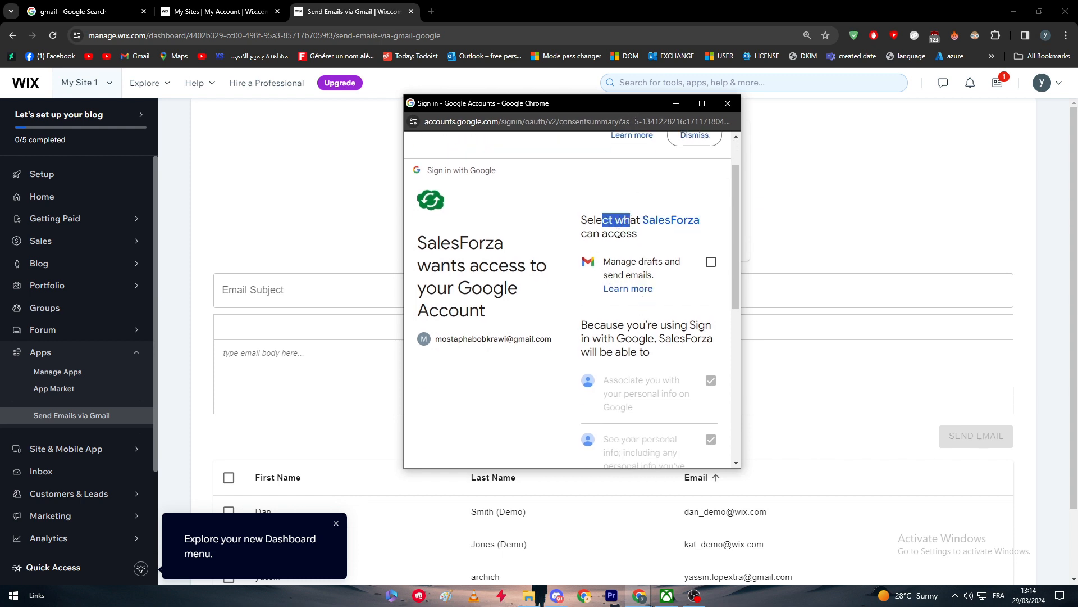
pyautogui.scroll(-3)
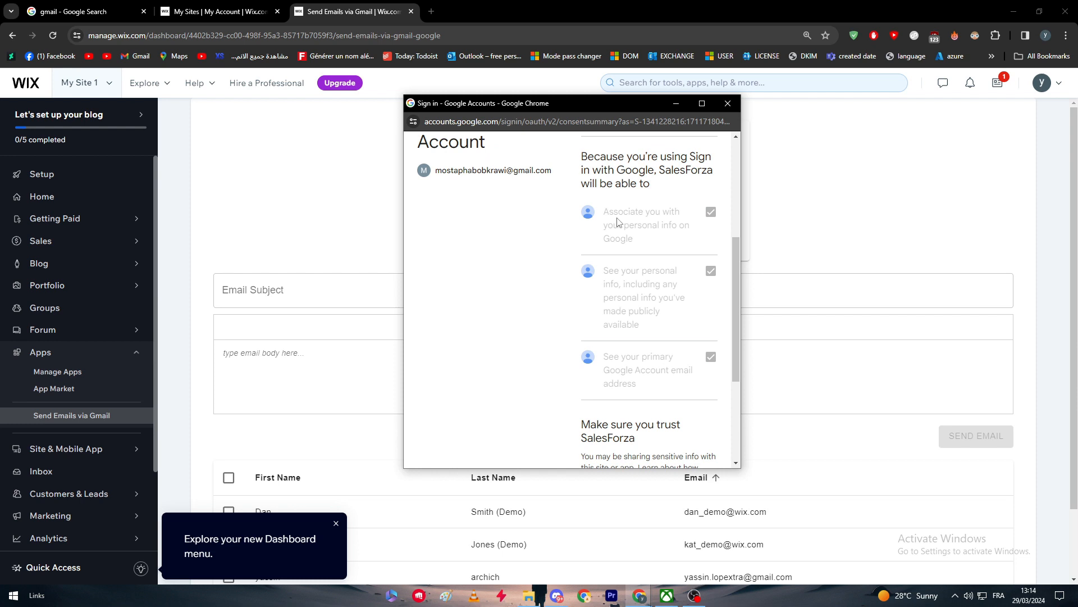
pyautogui.moveTo(624, 177)
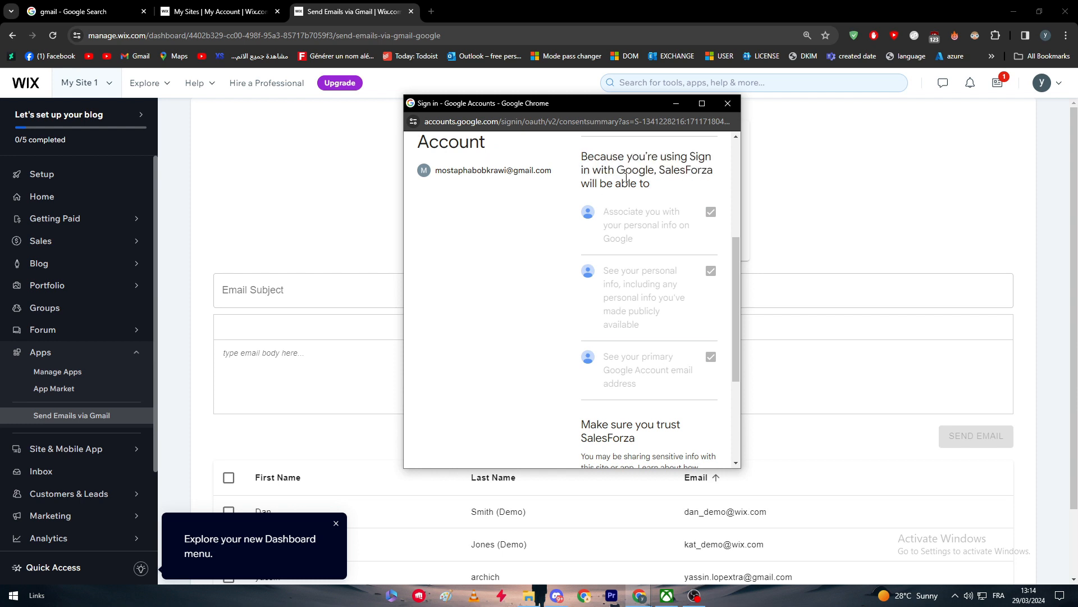
pyautogui.moveTo(636, 256)
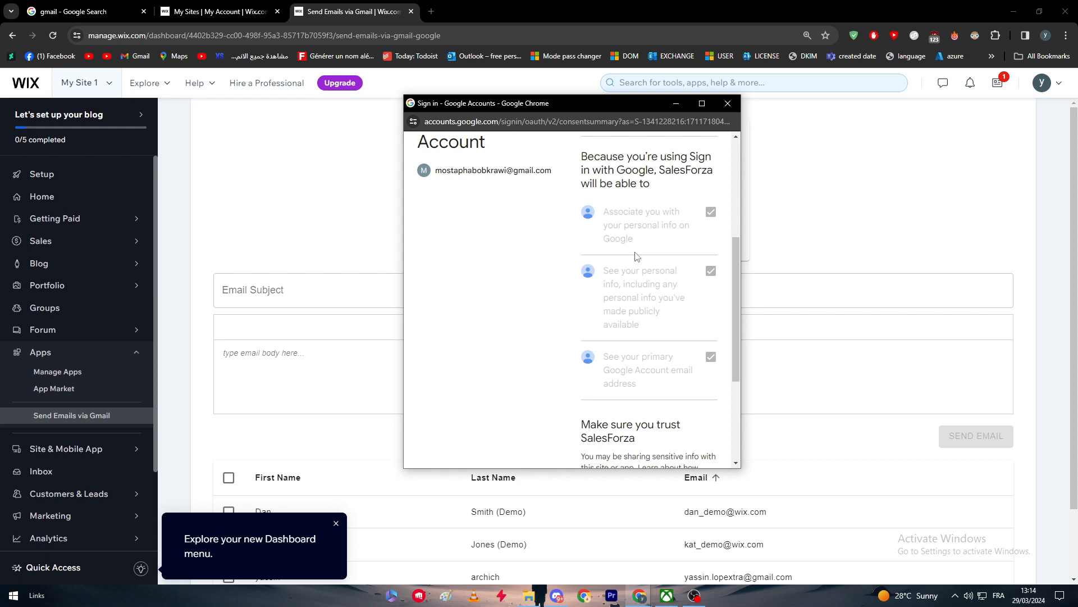
pyautogui.moveTo(638, 388)
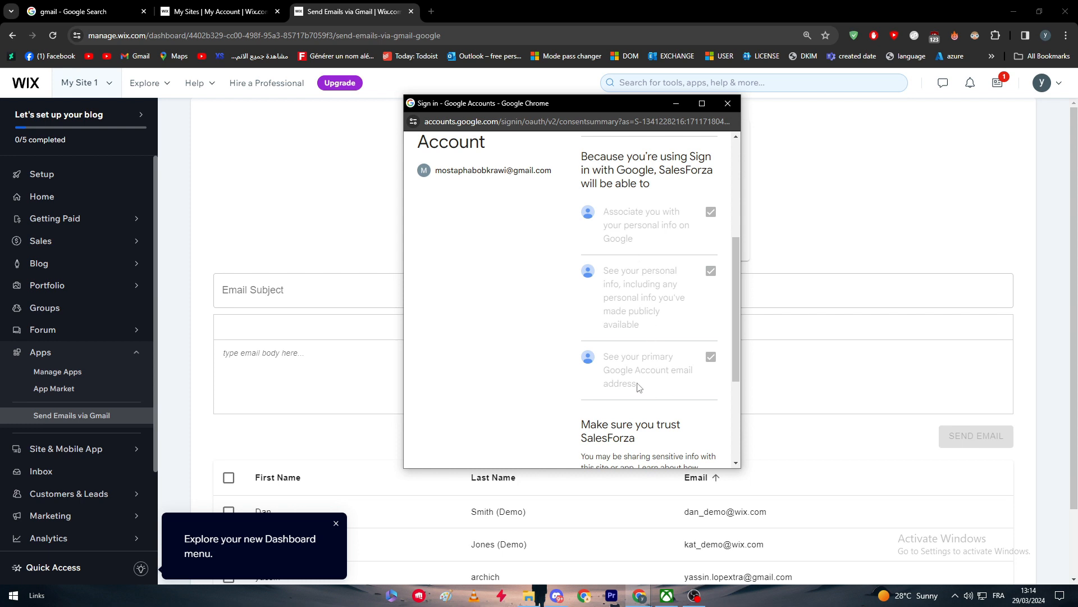
pyautogui.scroll(-3)
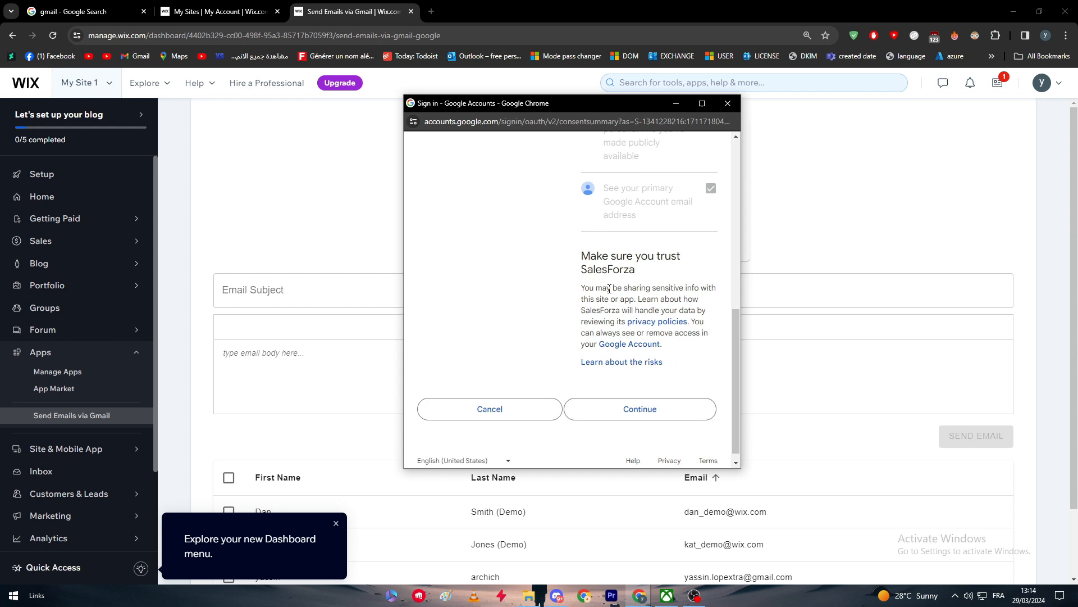
pyautogui.moveTo(722, 289)
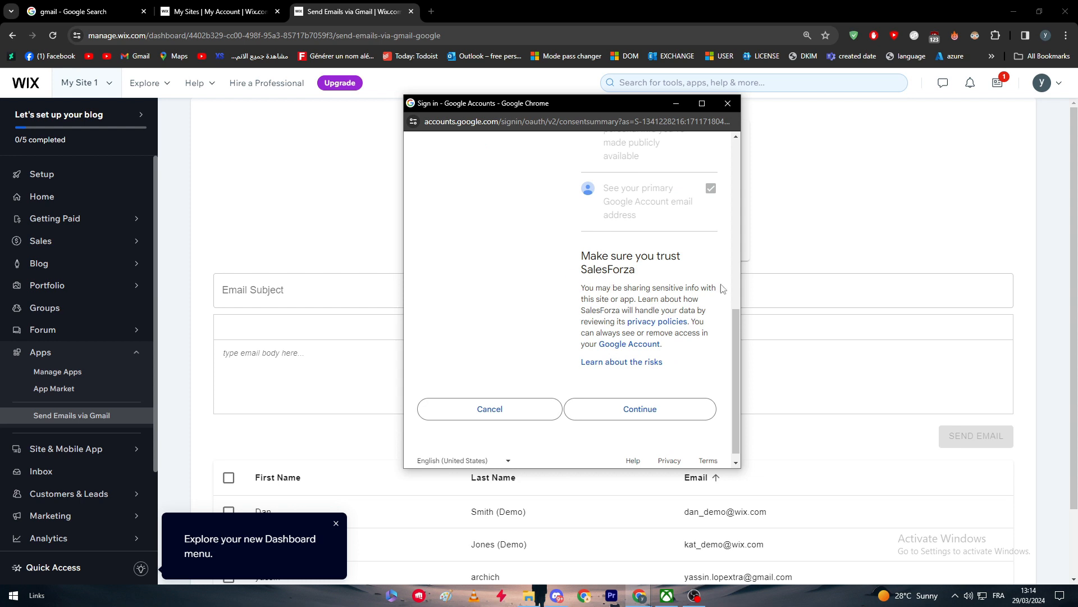
pyautogui.moveTo(585, 260)
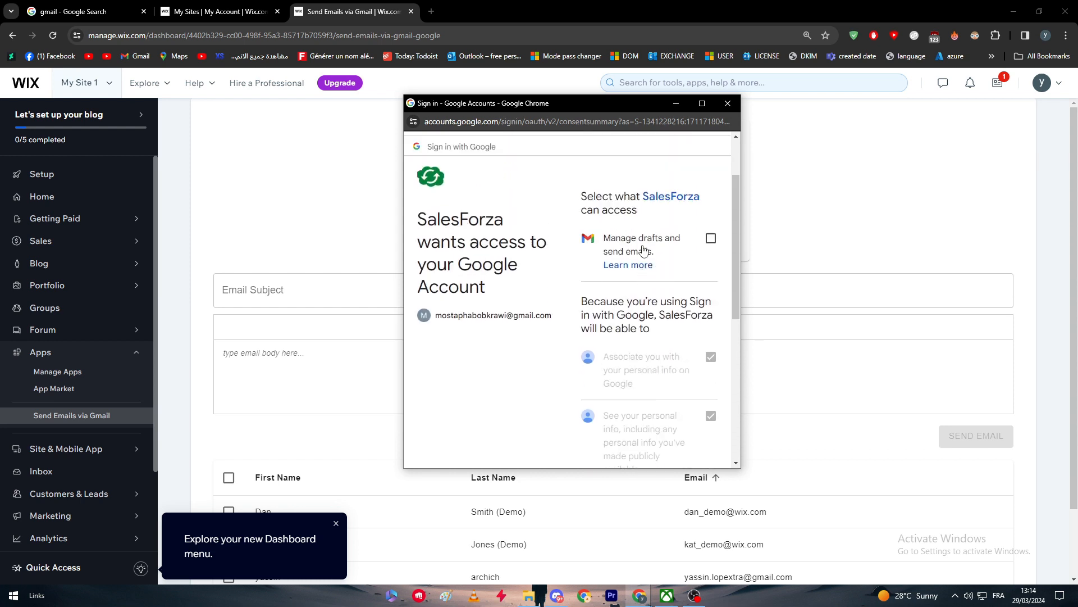
pyautogui.scroll(-3)
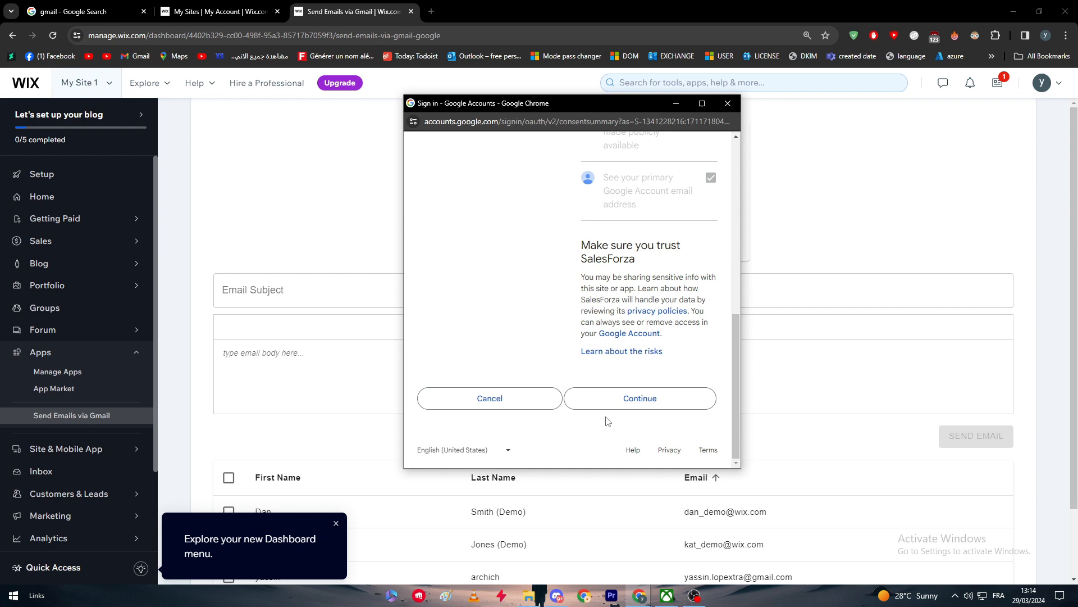
pyautogui.click(638, 398)
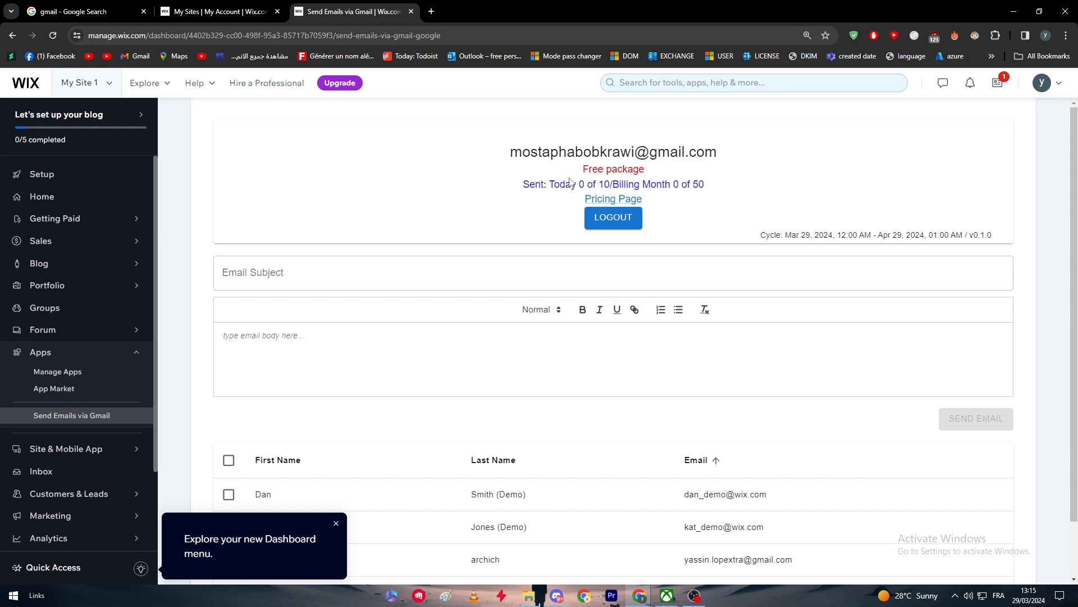
pyautogui.moveTo(720, 201)
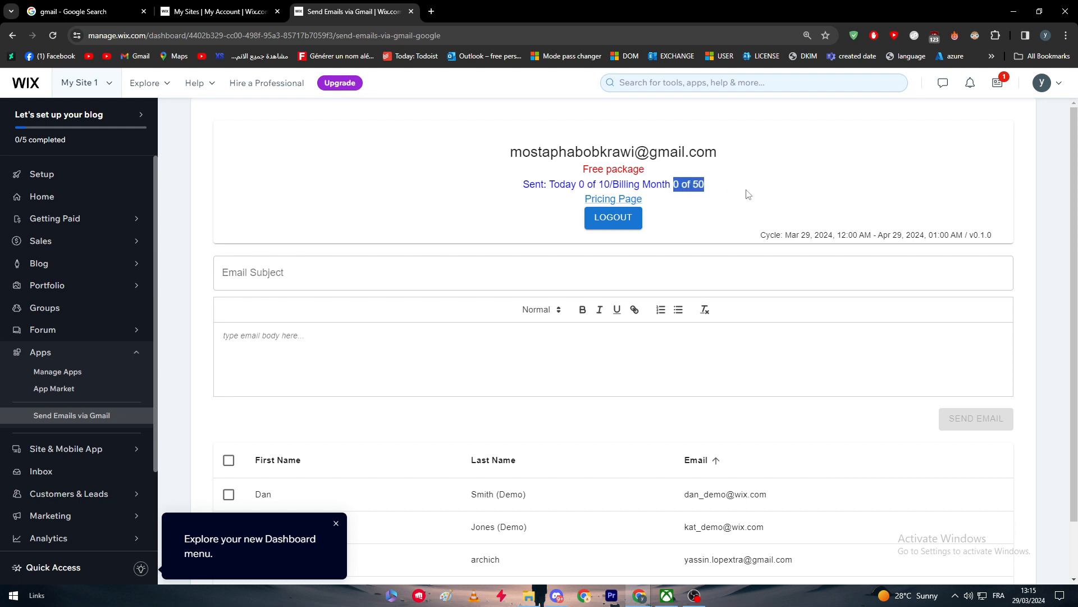
# On the connected Gmail app page, select all three contacts in the recipient table
pyautogui.click(612, 272)
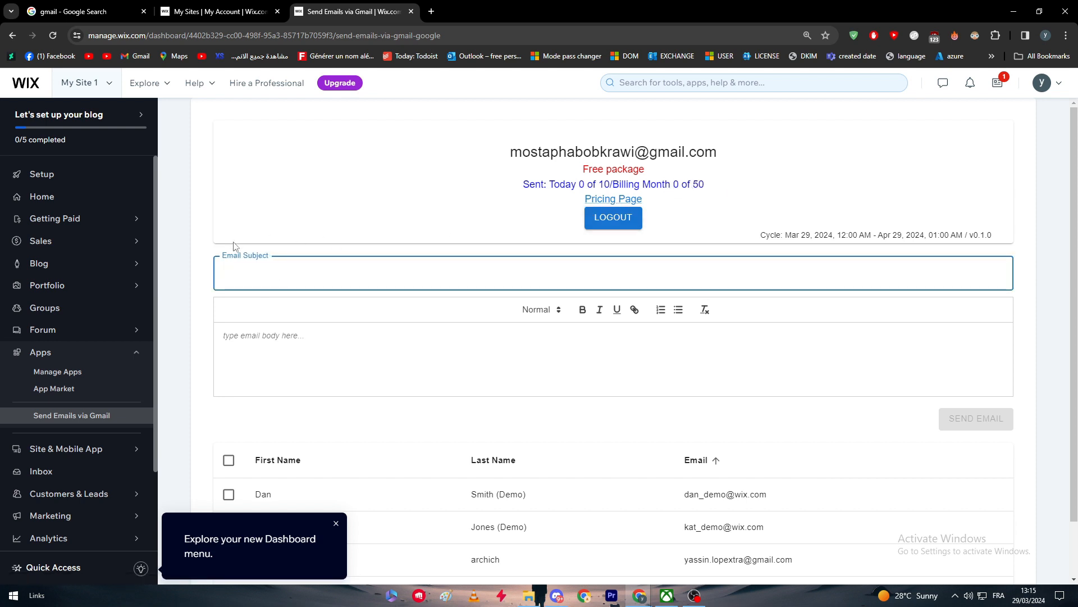
pyautogui.scroll(-3)
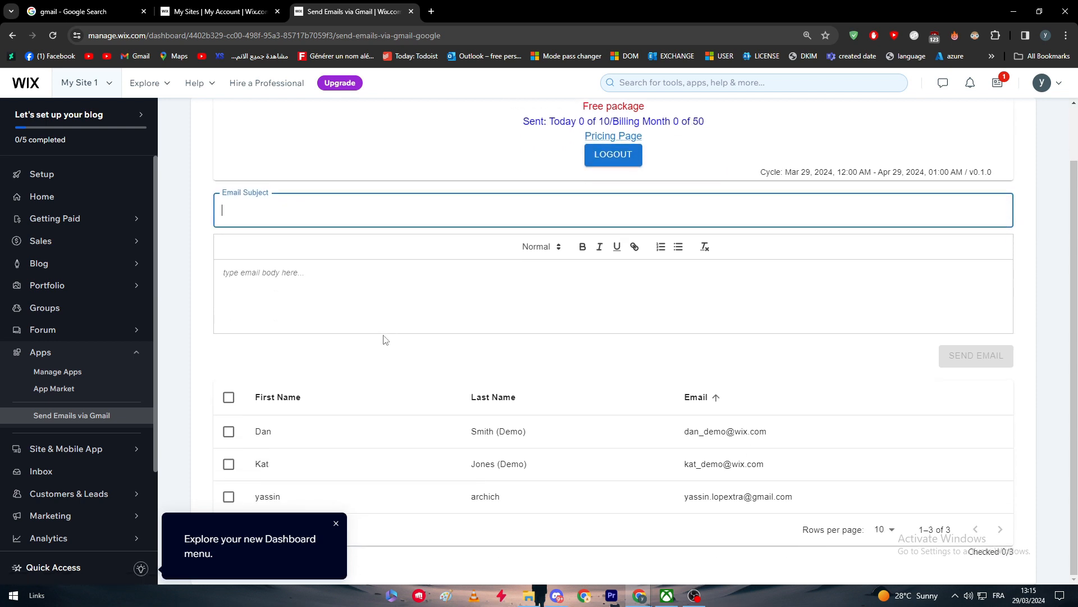
pyautogui.click(229, 397)
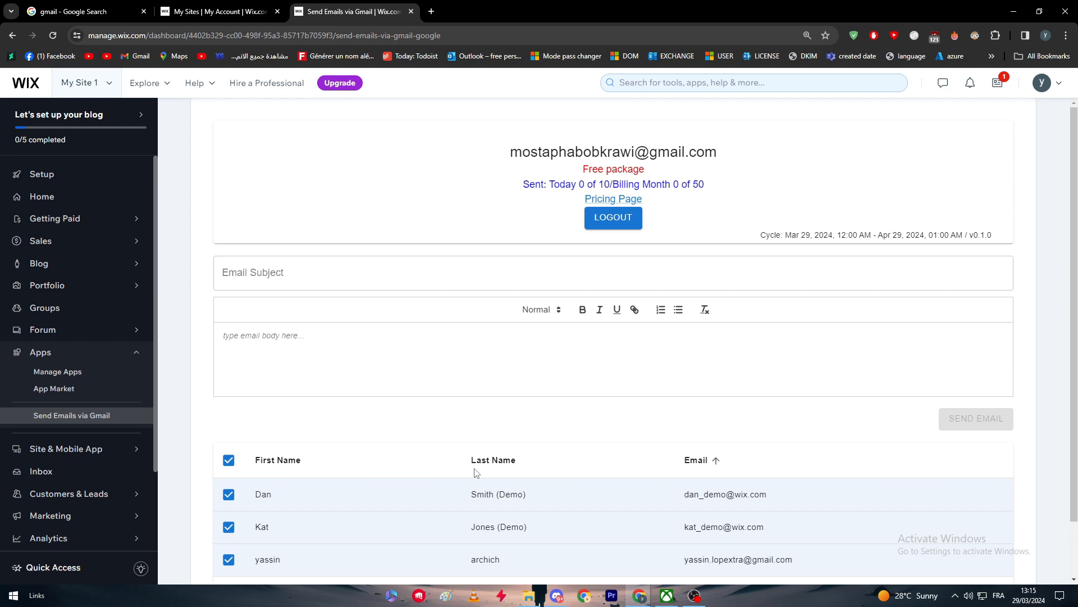
pyautogui.scroll(-3)
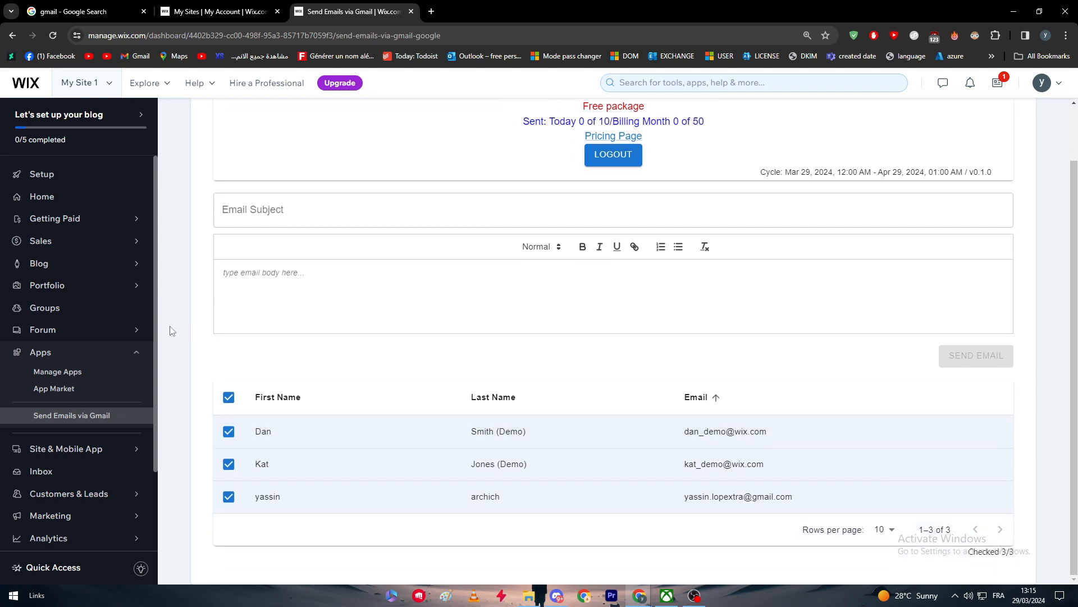
pyautogui.moveTo(517, 483)
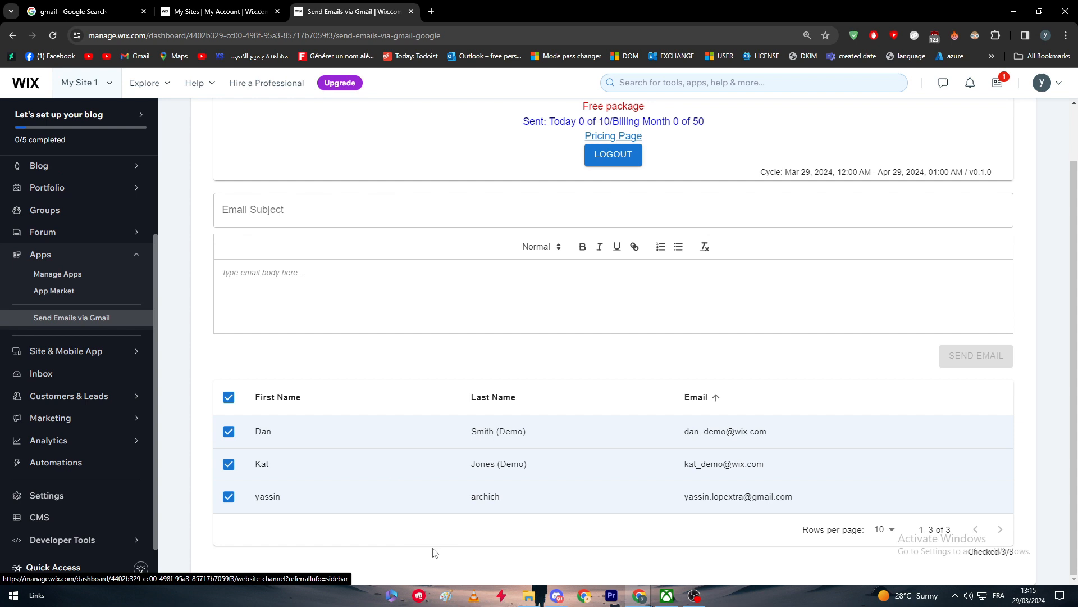
pyautogui.click(69, 395)
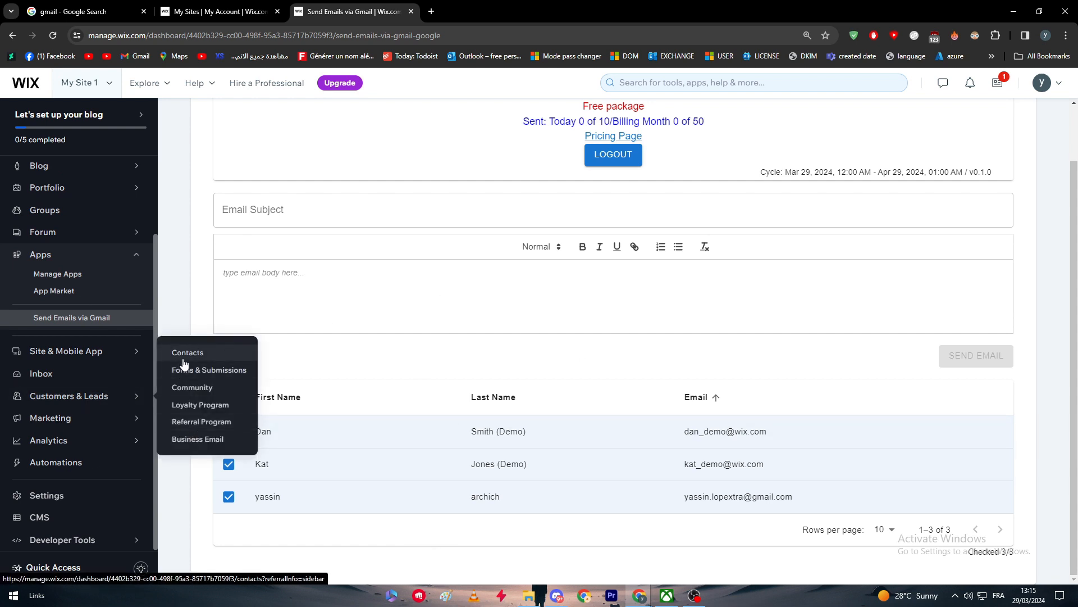
pyautogui.click(187, 351)
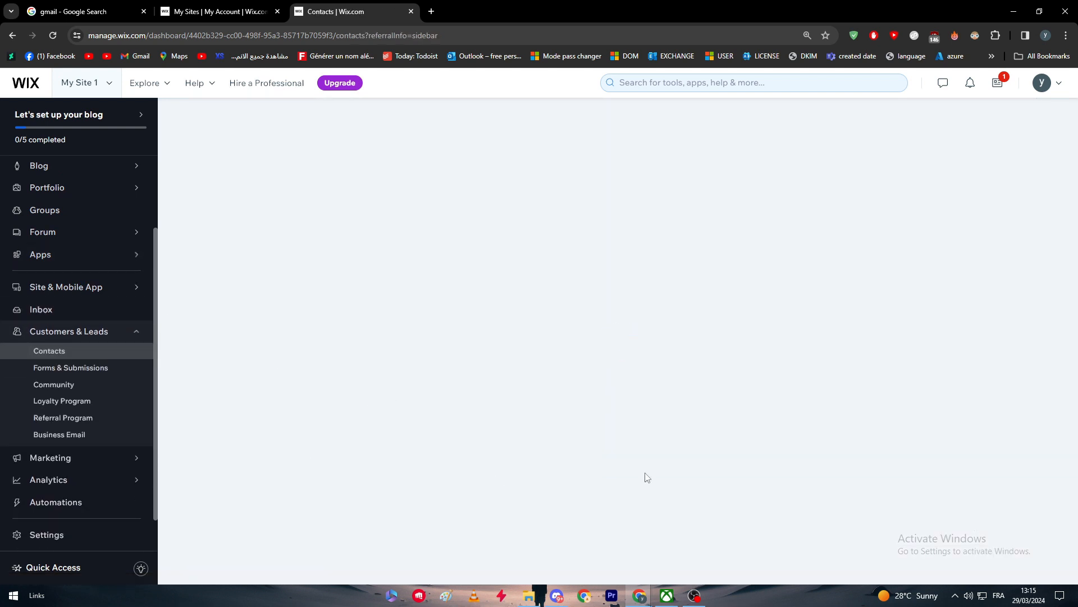
pyautogui.click(48, 350)
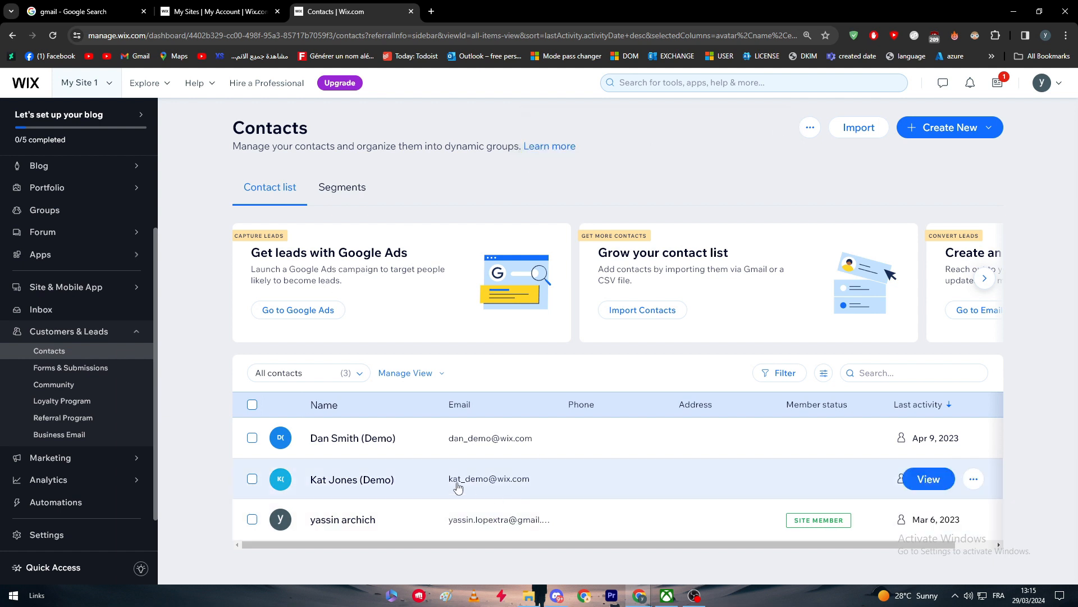
pyautogui.moveTo(452, 483)
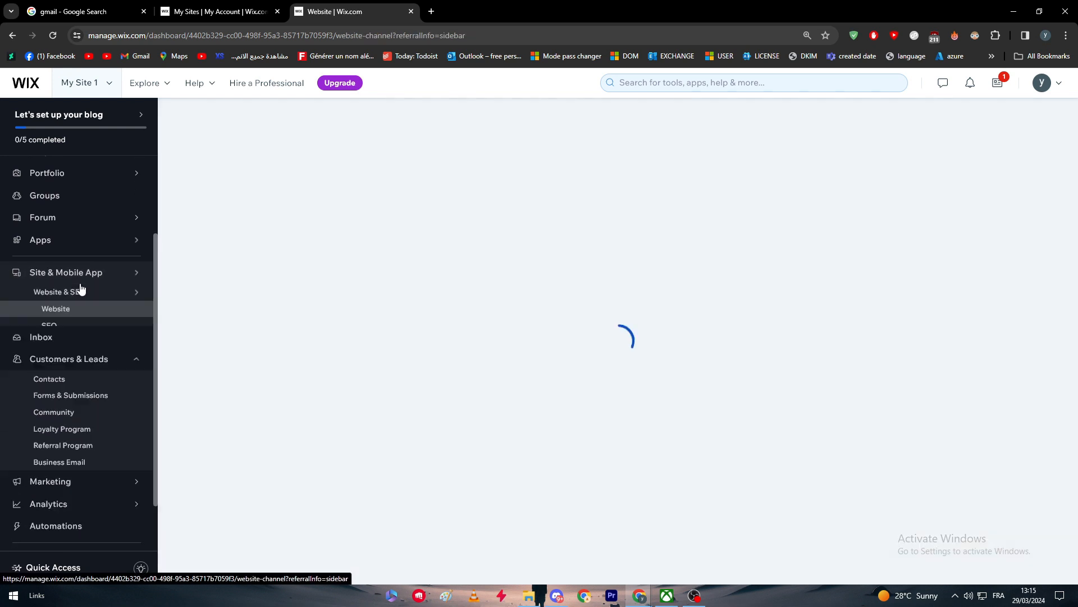
# Fill in a test subject and body ('ezae') and tick the header checkbox to select all three contacts
pyautogui.click(55, 308)
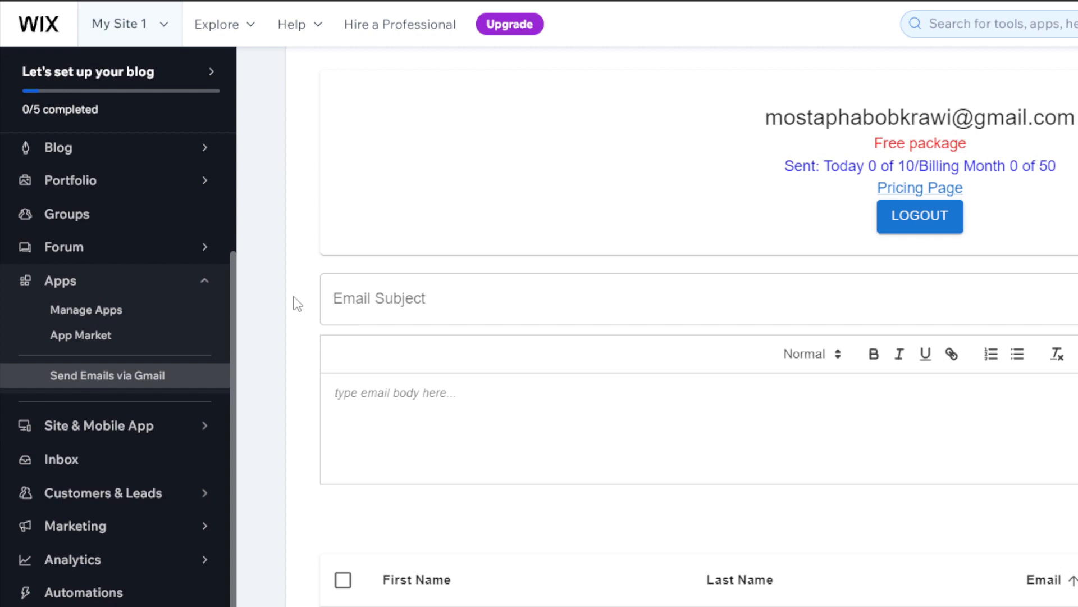
pyautogui.scroll(-3)
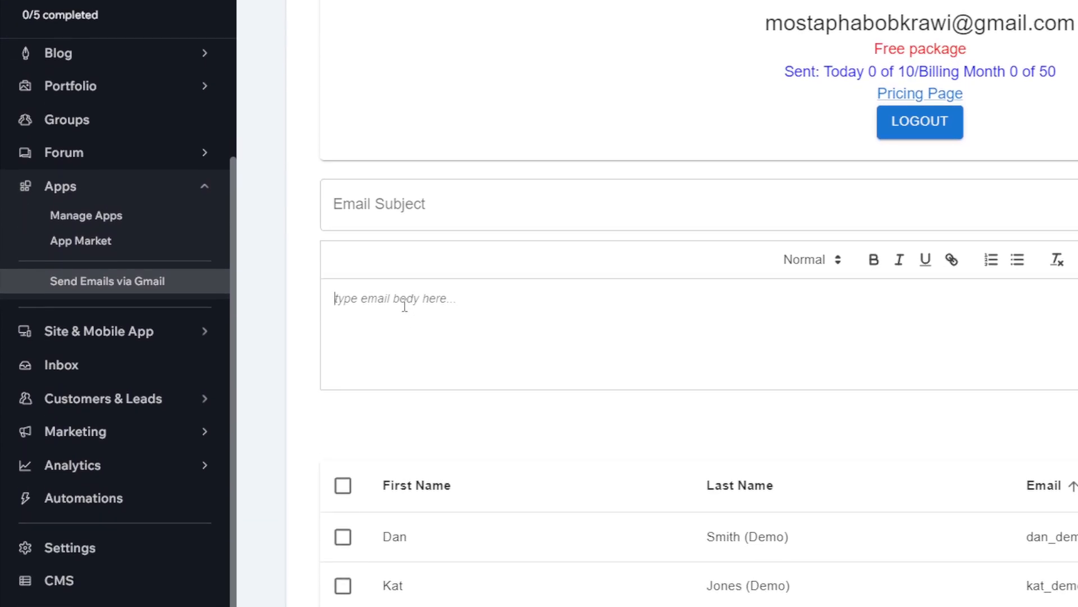
pyautogui.write('ezaezae')
pyautogui.write('azeazeazeazeazeaze')
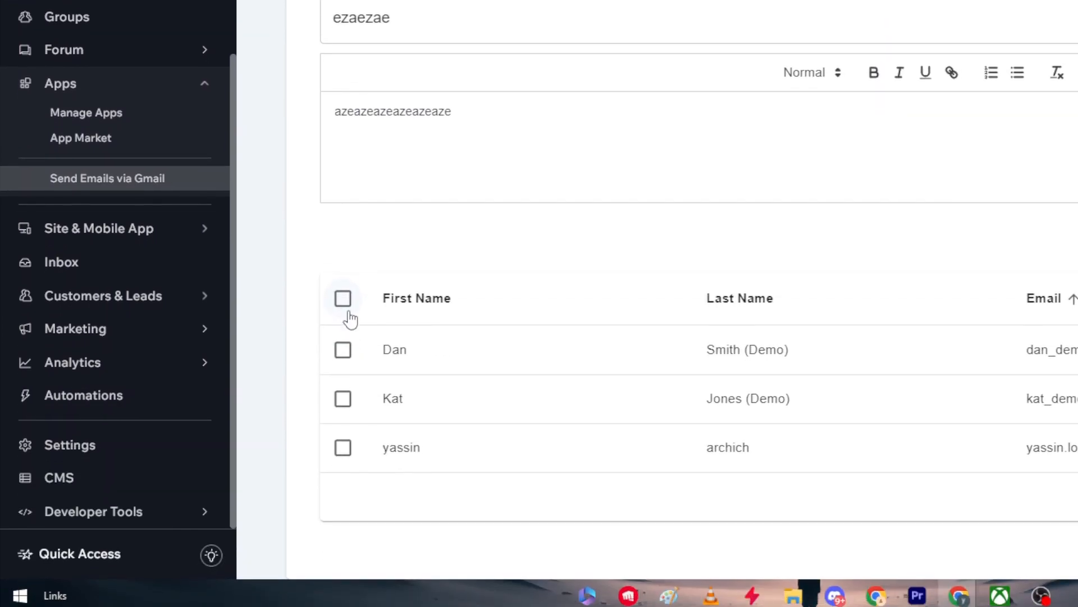
pyautogui.click(343, 298)
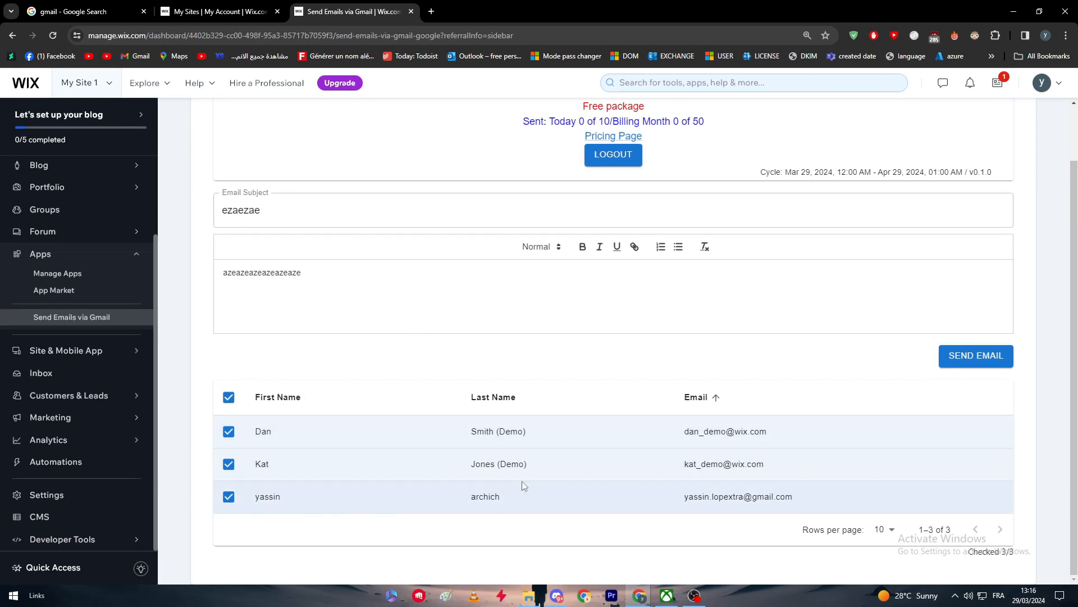
pyautogui.moveTo(958, 369)
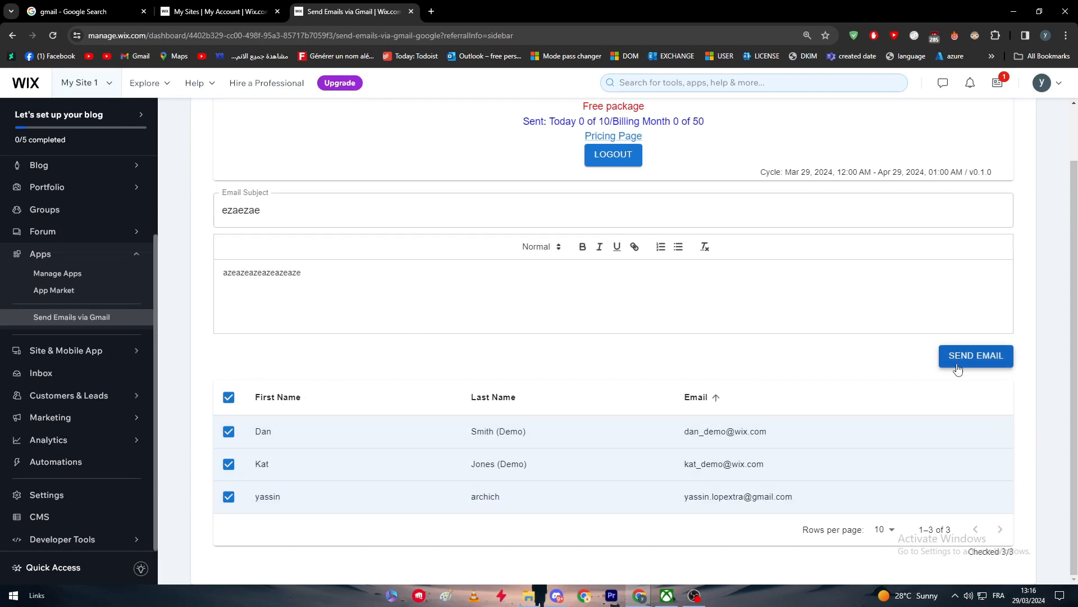
pyautogui.click(975, 356)
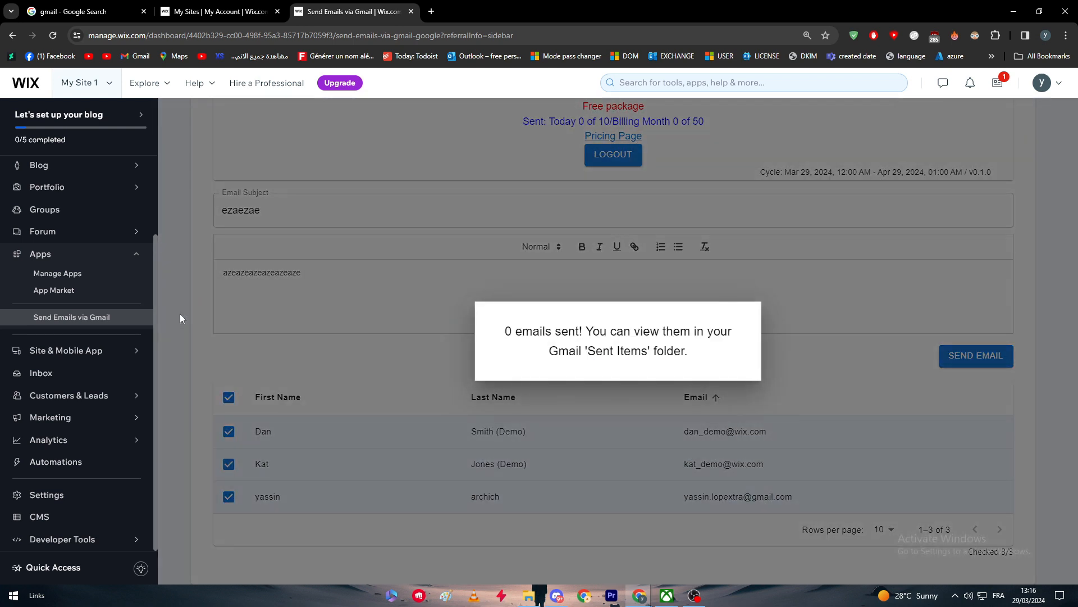
pyautogui.moveTo(351, 340)
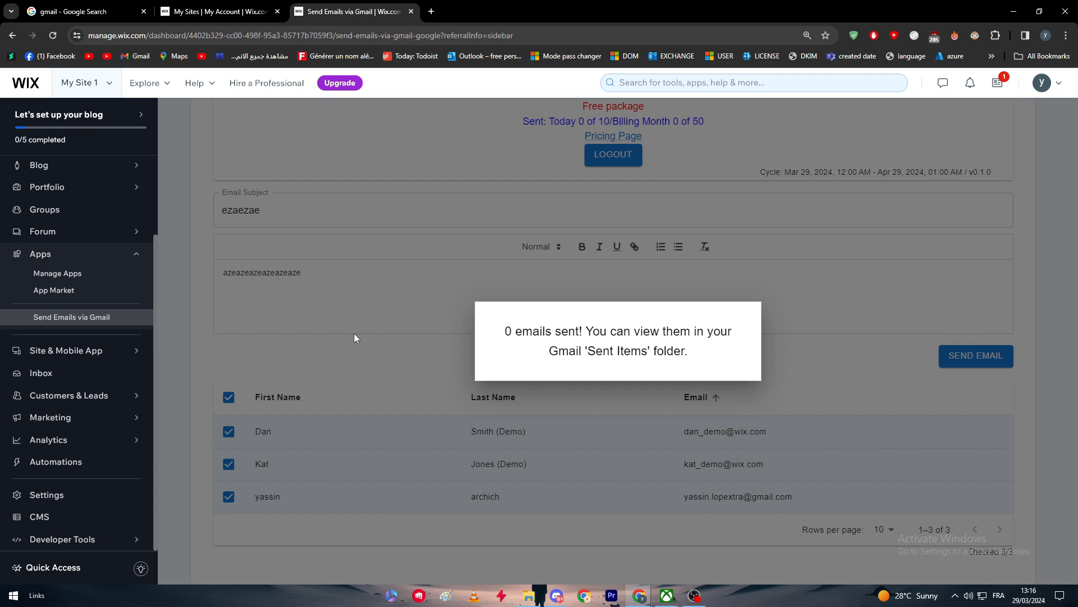
pyautogui.moveTo(537, 326)
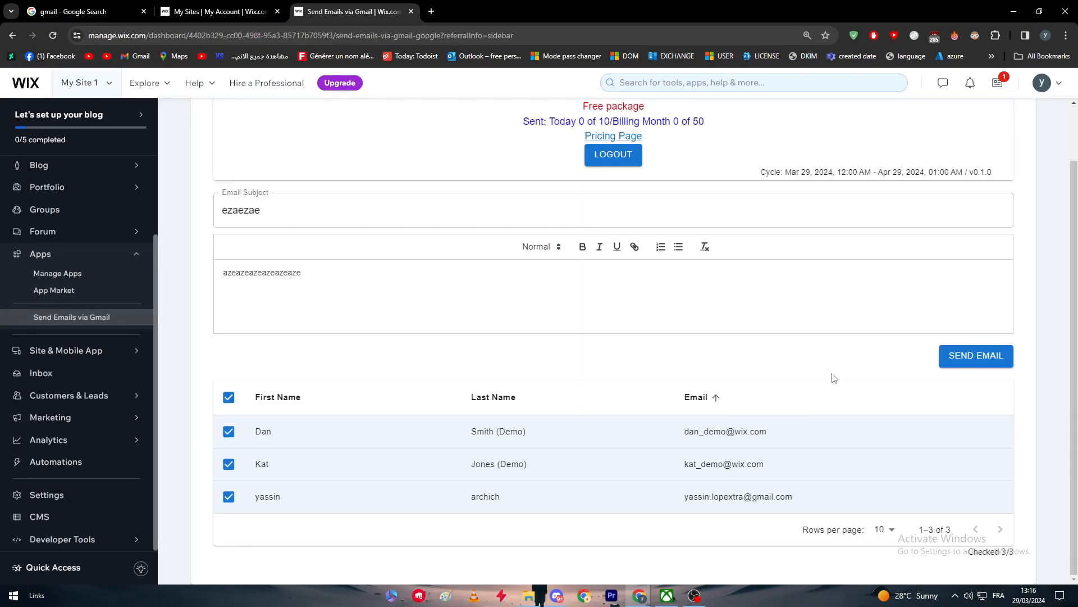
pyautogui.moveTo(725, 431); pyautogui.dragTo(732, 496)
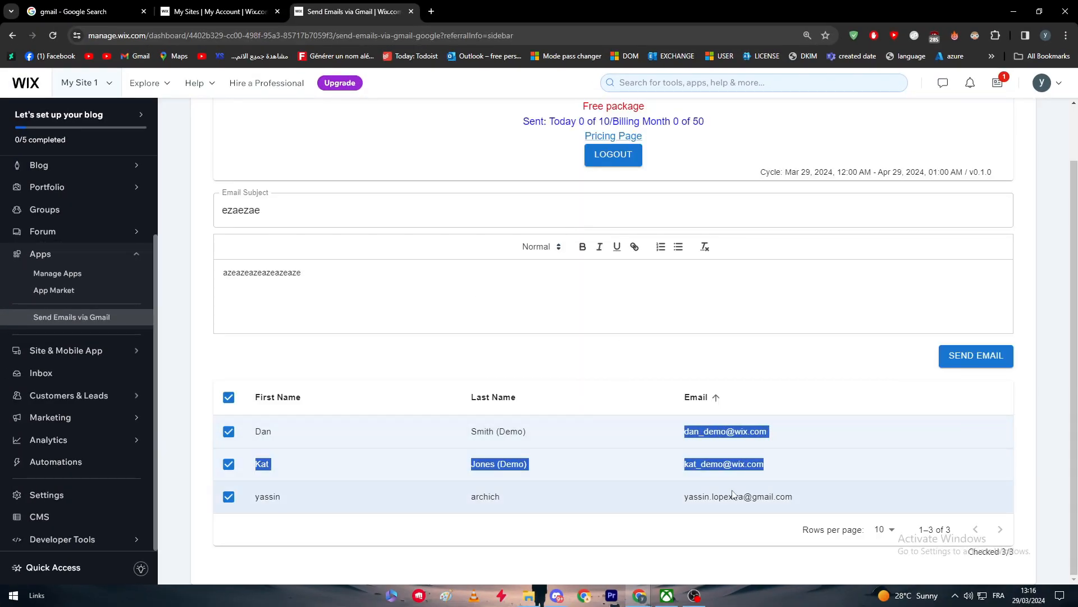
pyautogui.click(228, 464)
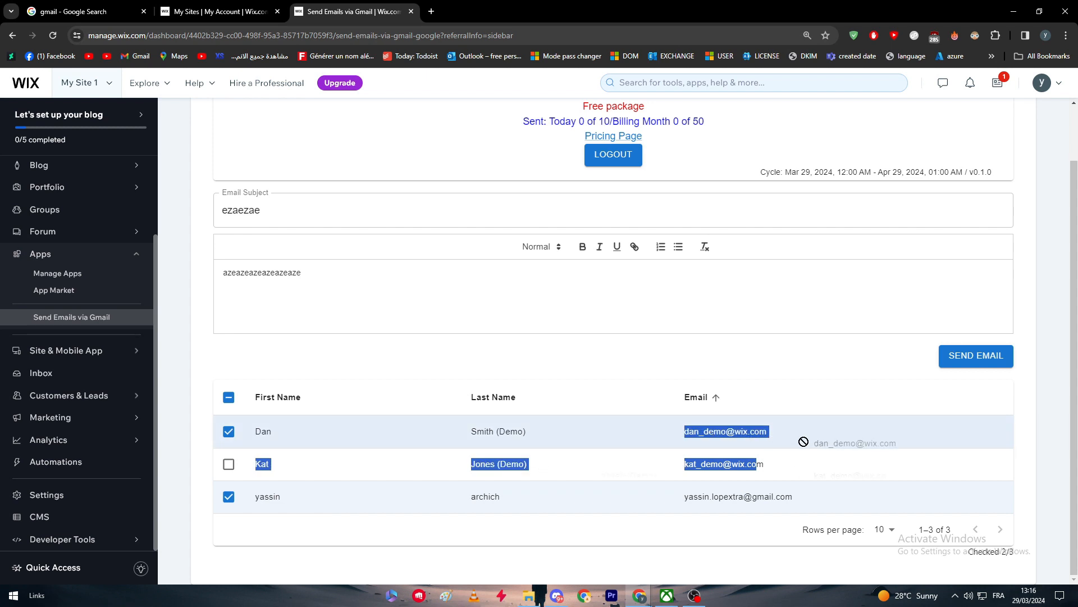
pyautogui.click(228, 464)
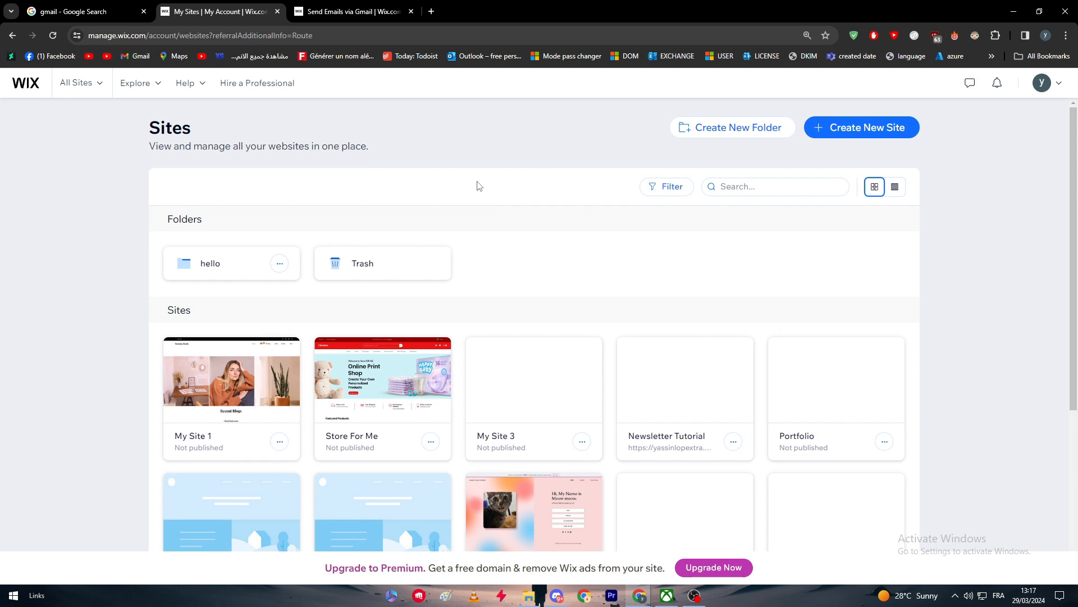
pyautogui.moveTo(453, 177)
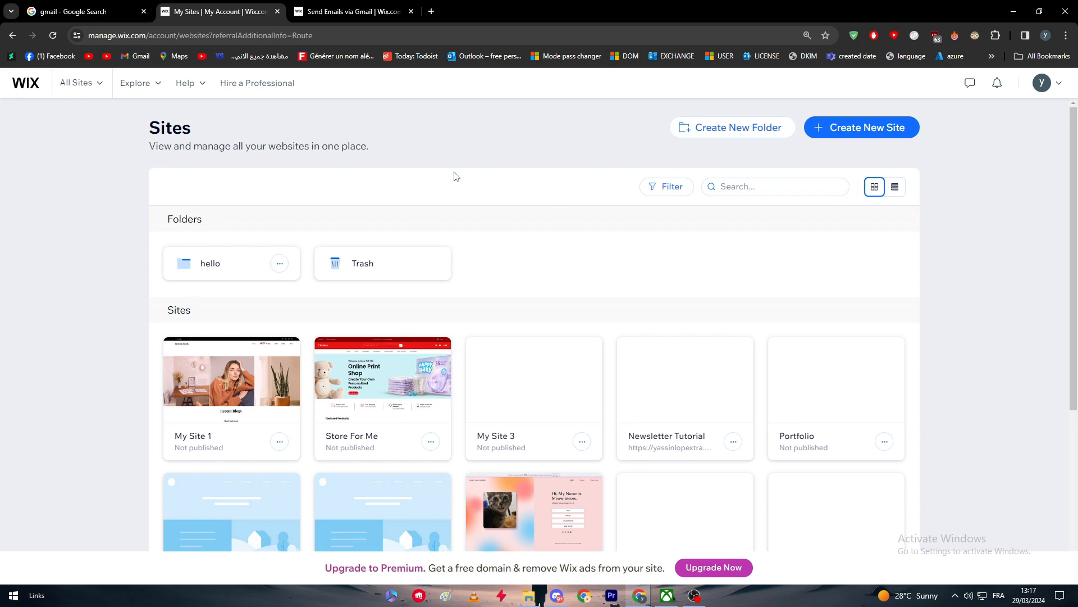
# Go via Explore > App Market back to the Send Emails via Gmail page with contacts still selected
pyautogui.click(136, 82)
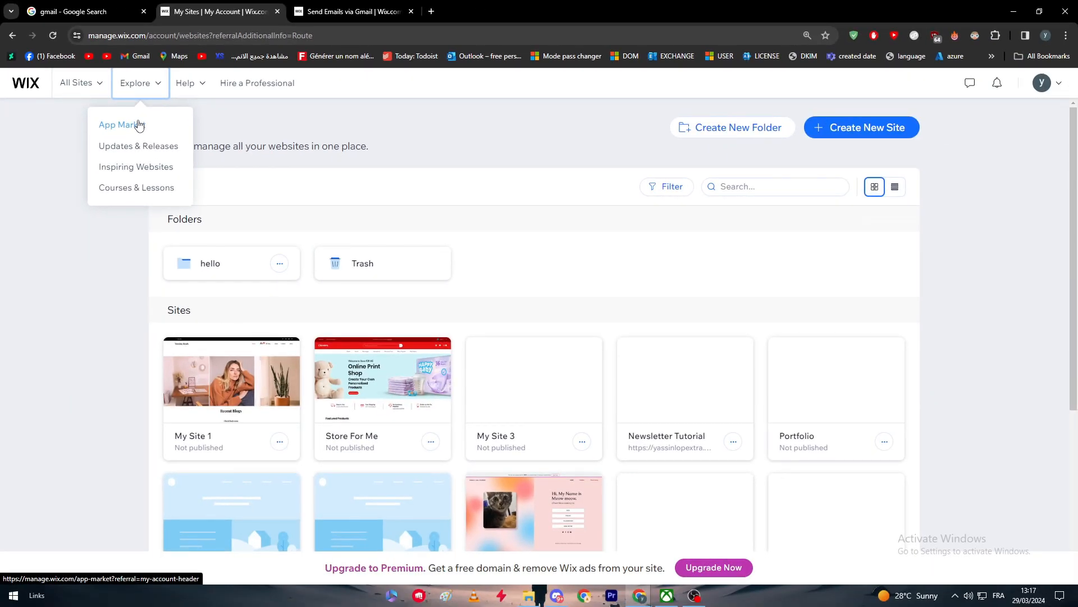
pyautogui.click(351, 11)
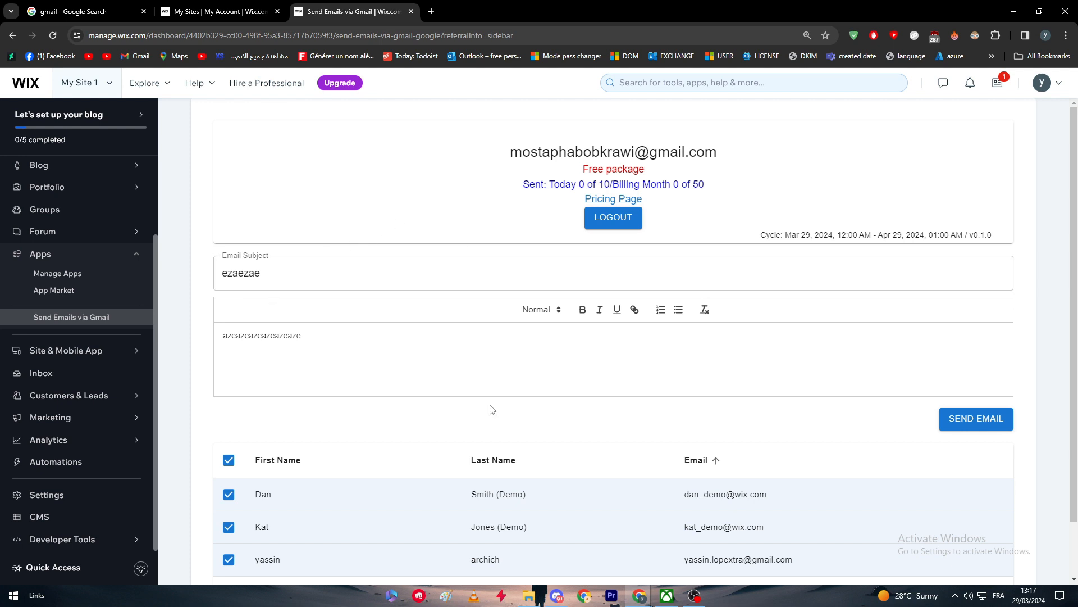
pyautogui.moveTo(510, 441)
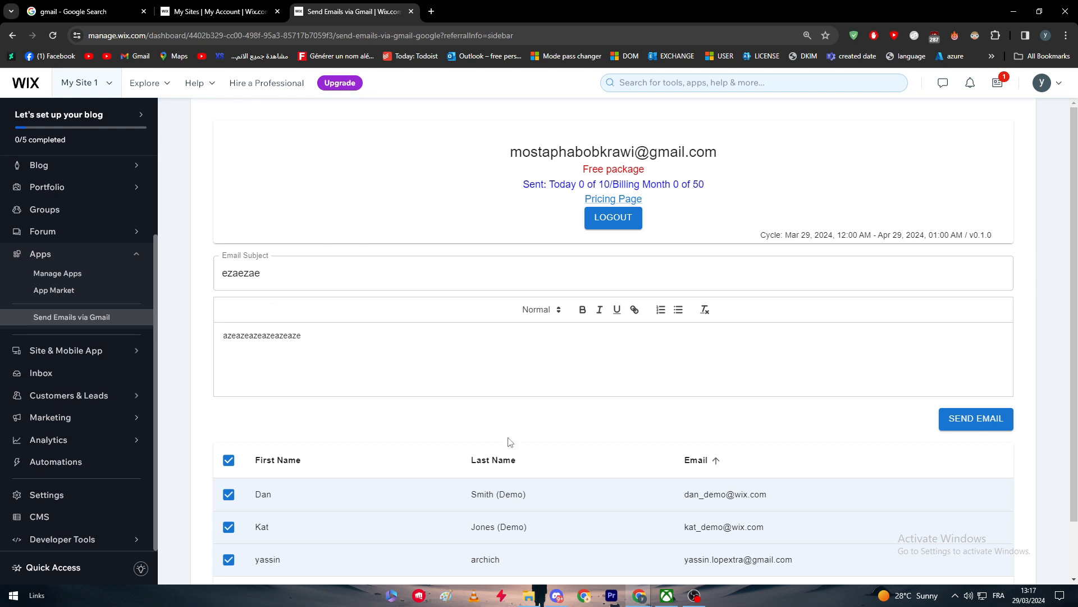
pyautogui.moveTo(512, 425)
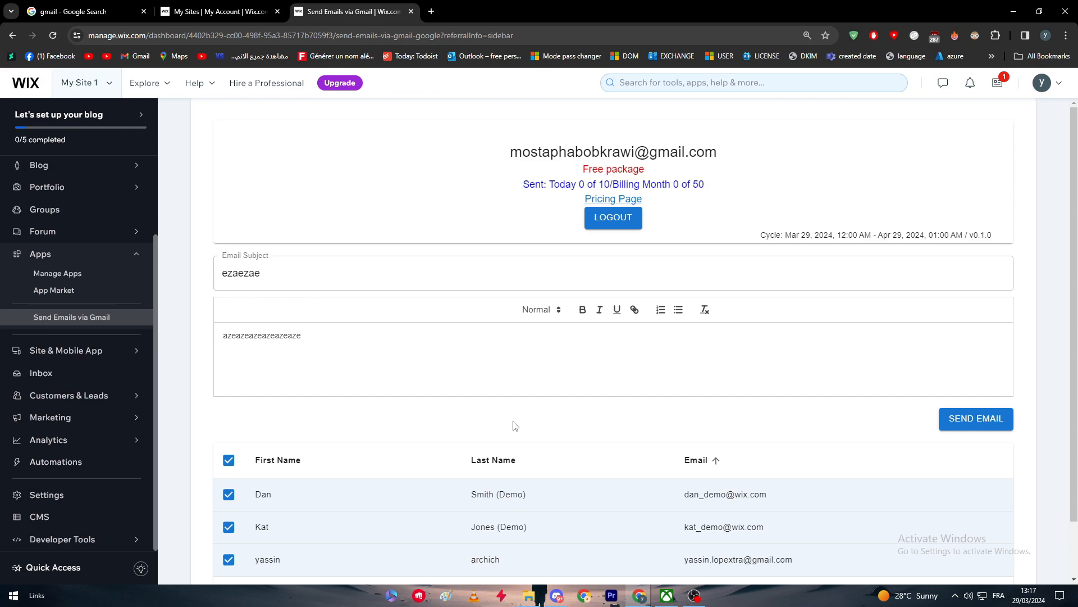